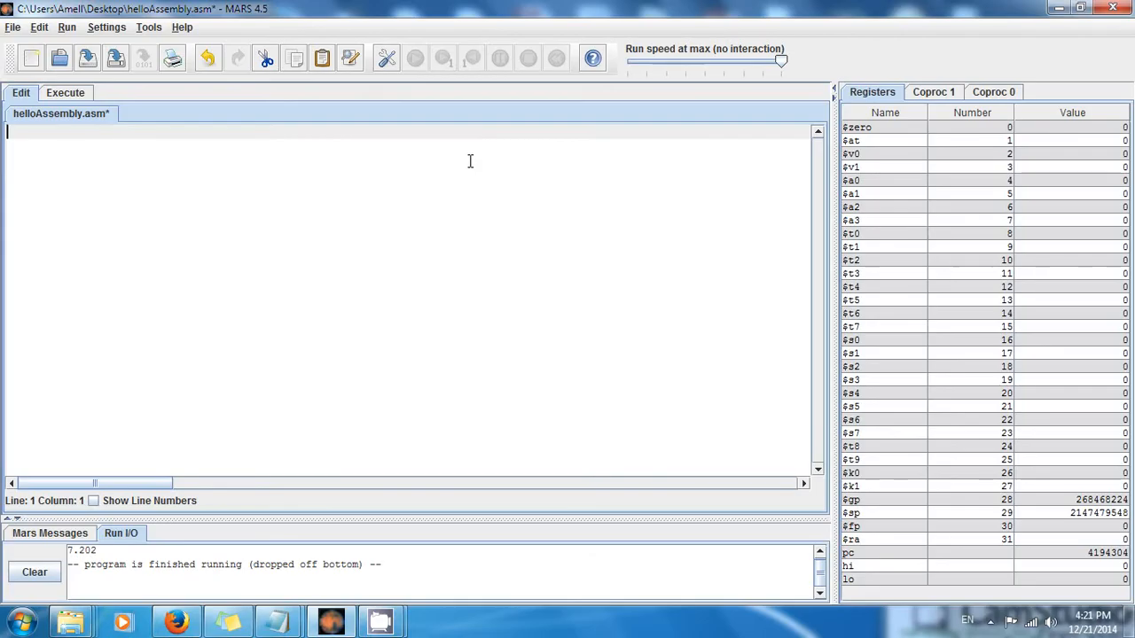
Write .data and .text directives declaring number1: .word 20 and number2: .word 8.
type(".data")
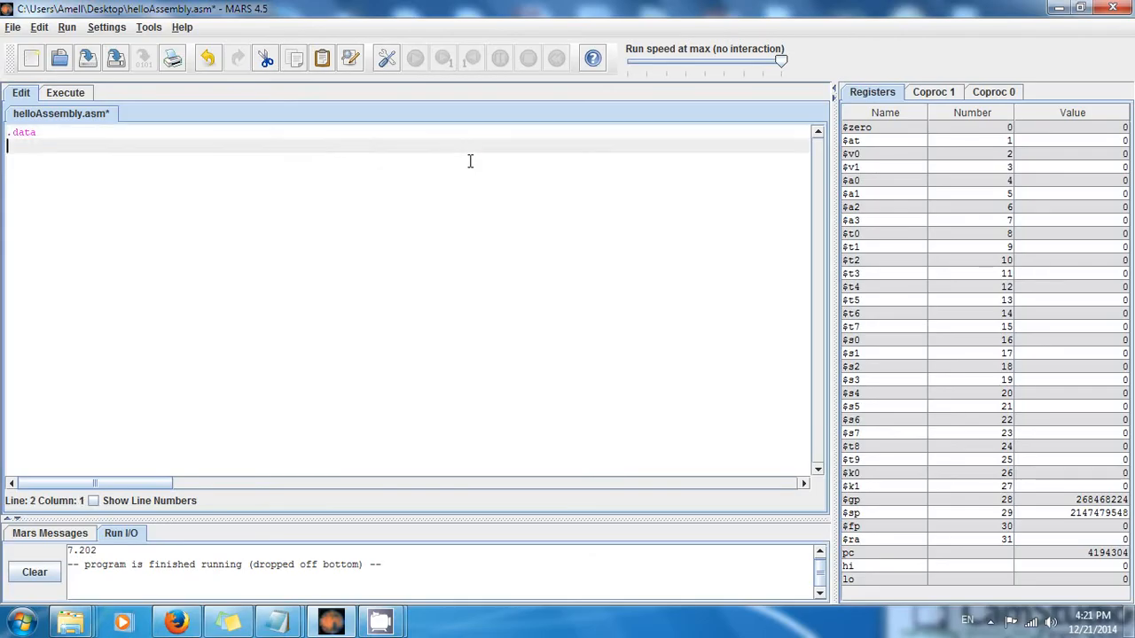
type(".text")
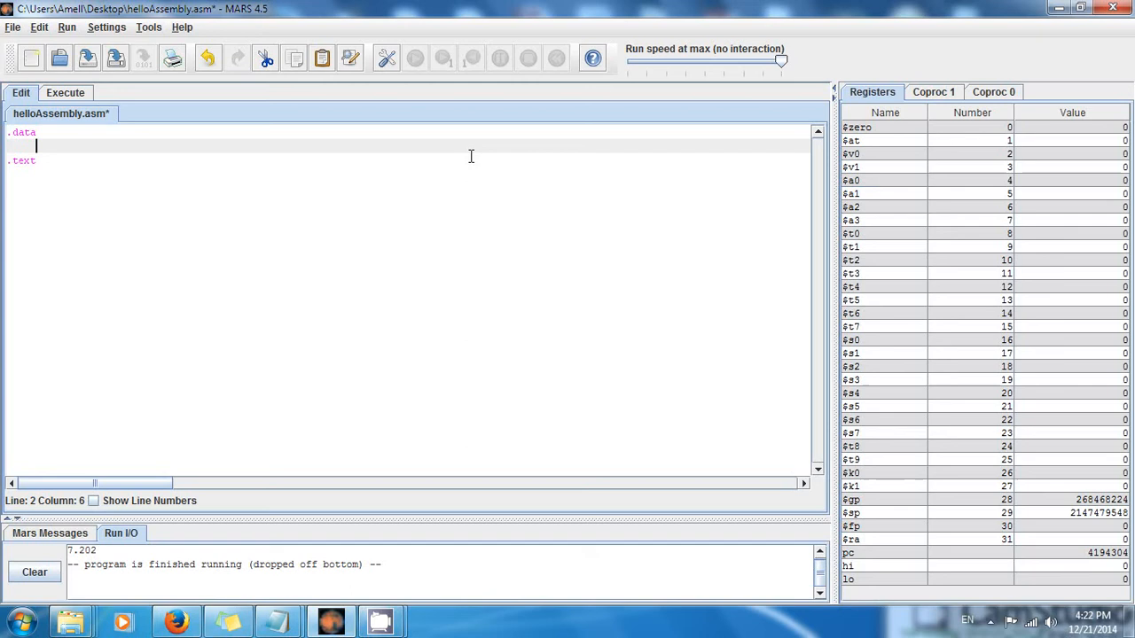
type("number")
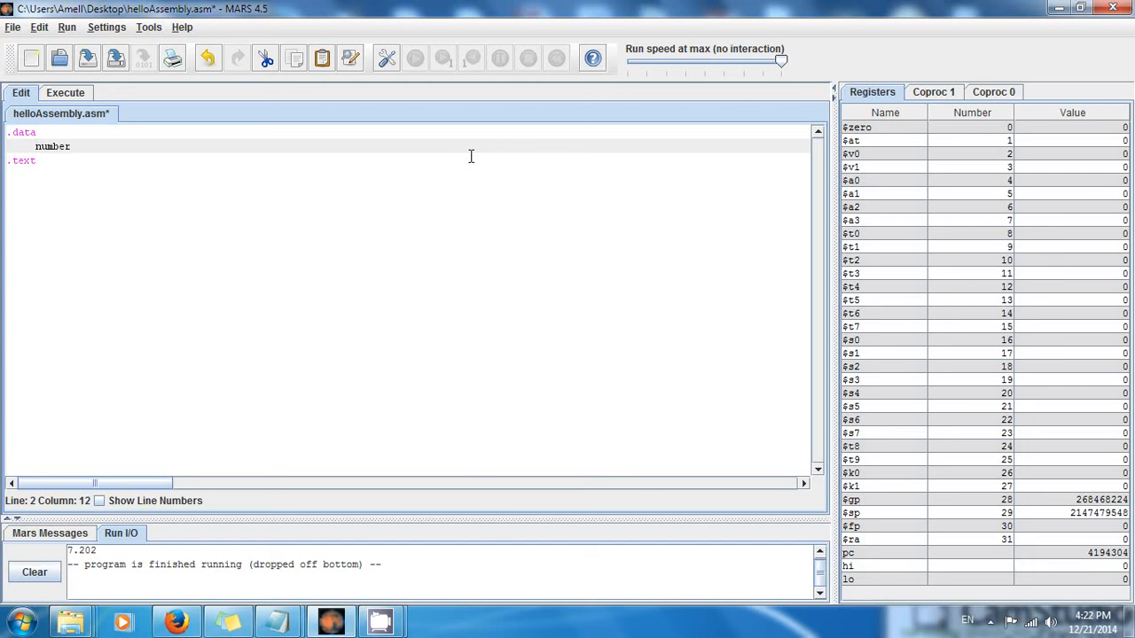
type("1:")
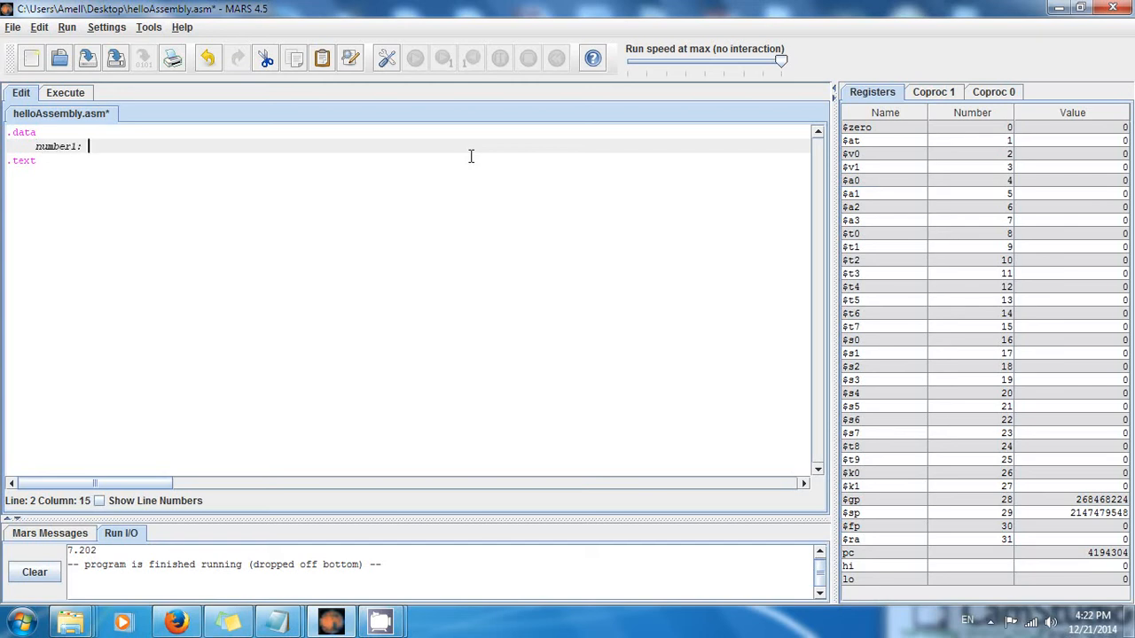
type(".word")
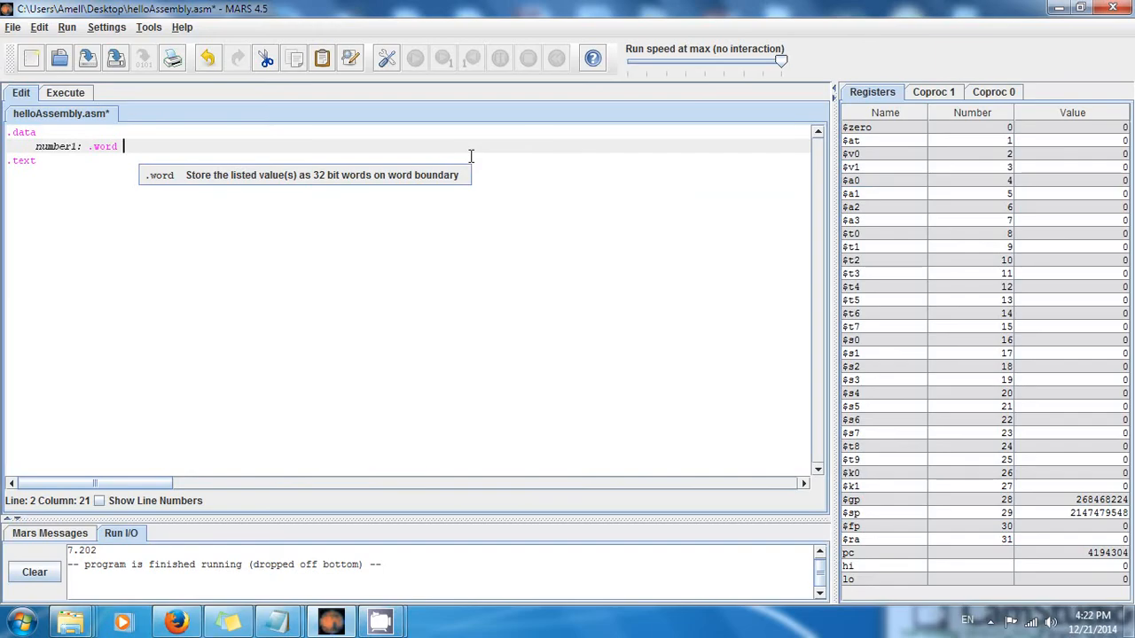
type("20")
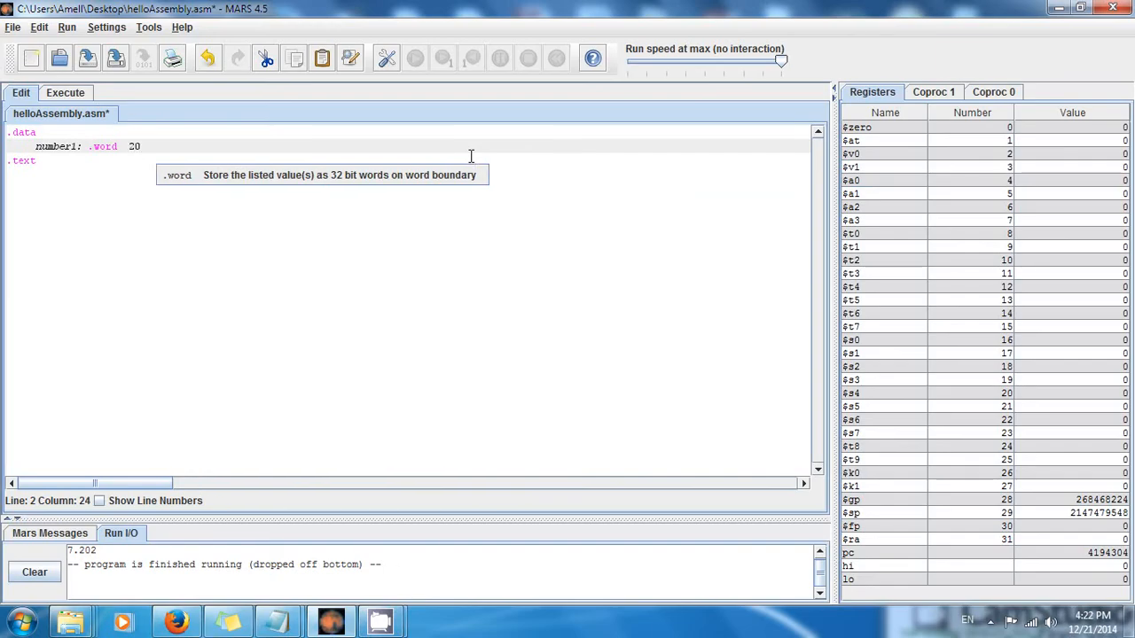
type("number")
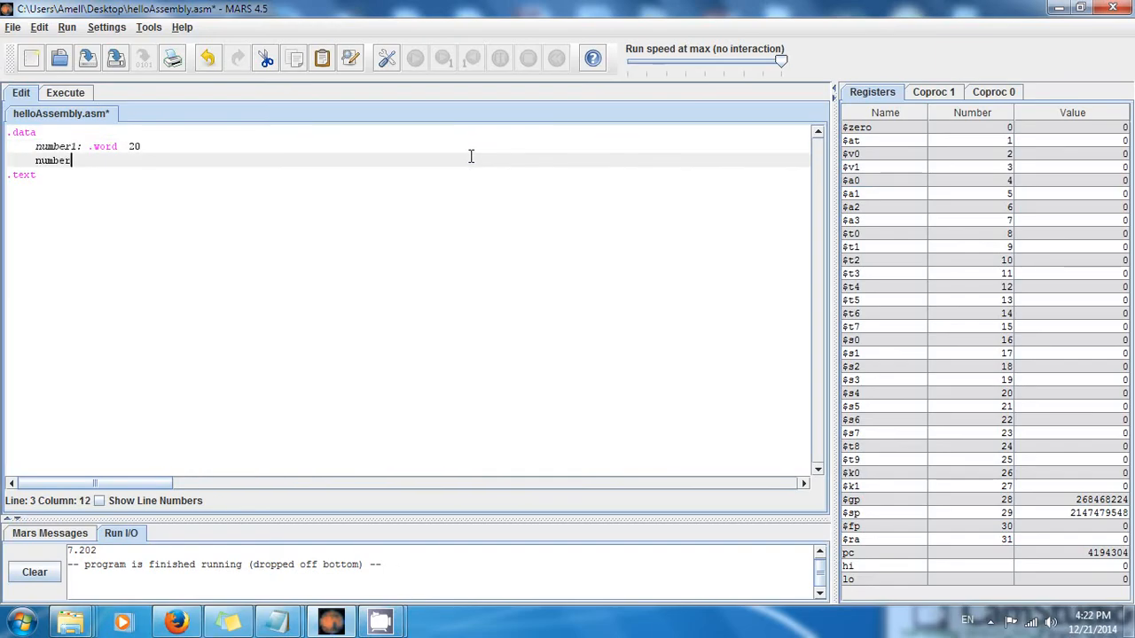
type("2:")
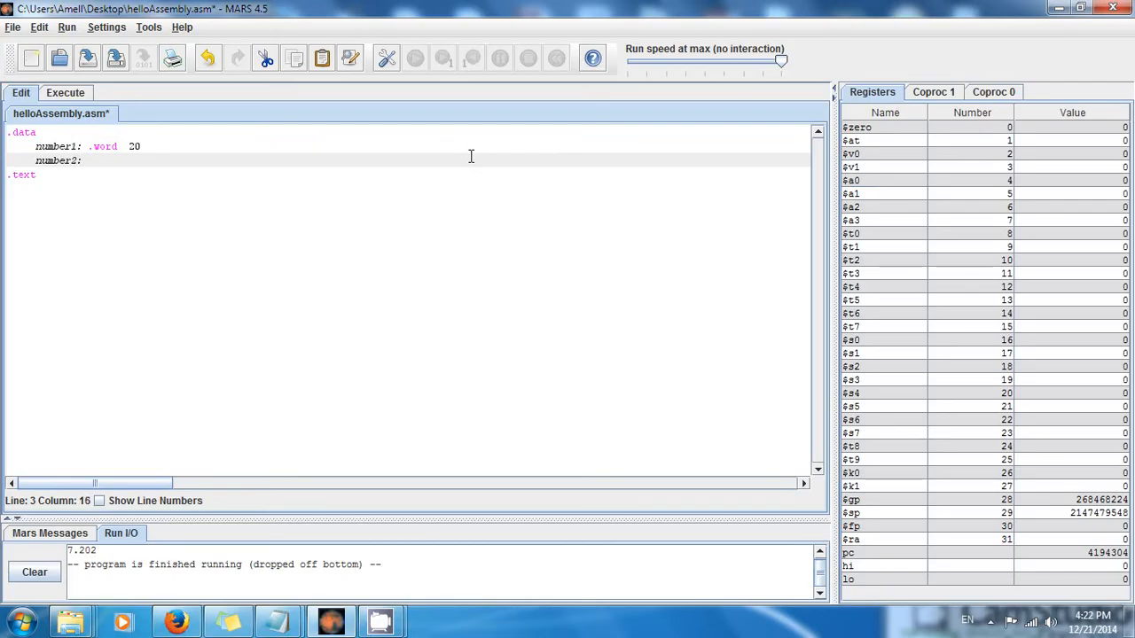
type(".word")
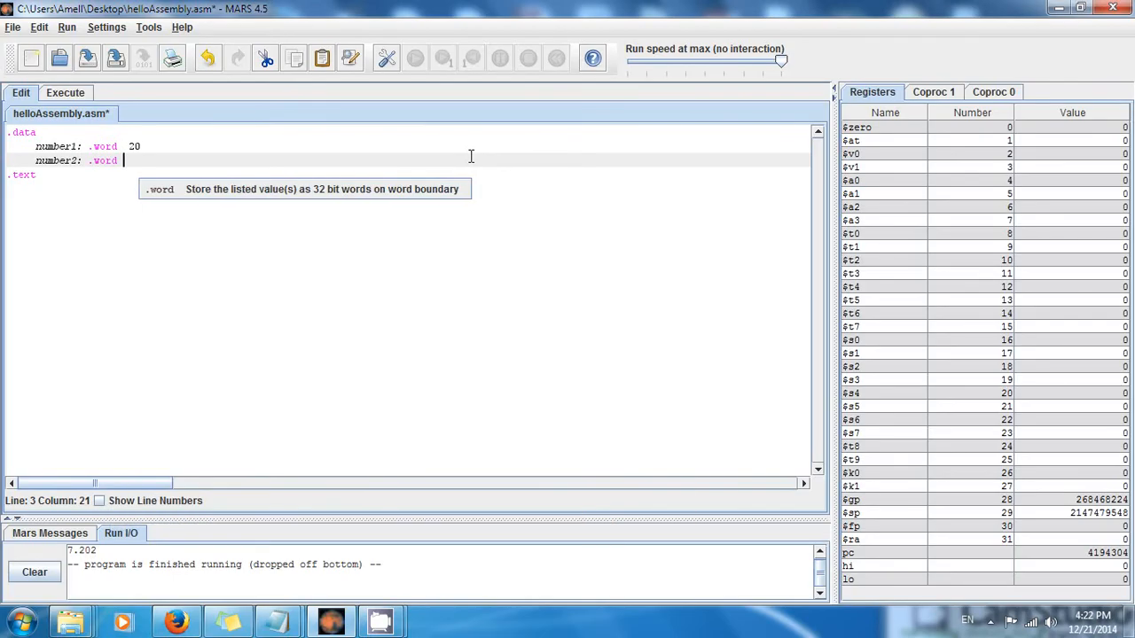
type("8")
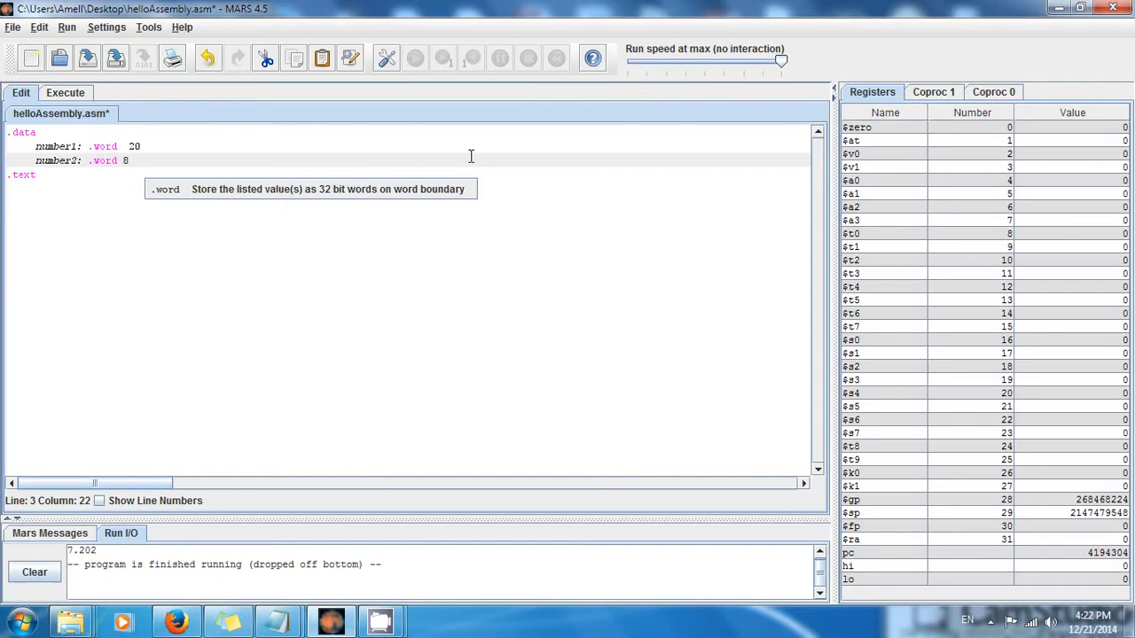
key("BackSpace")
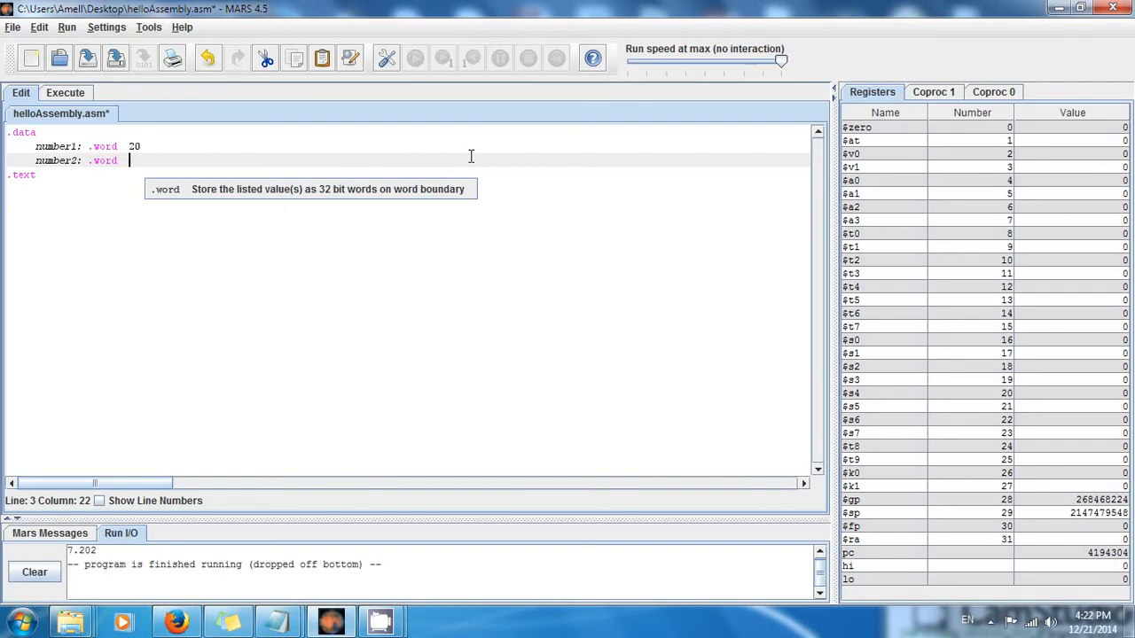
type("8")
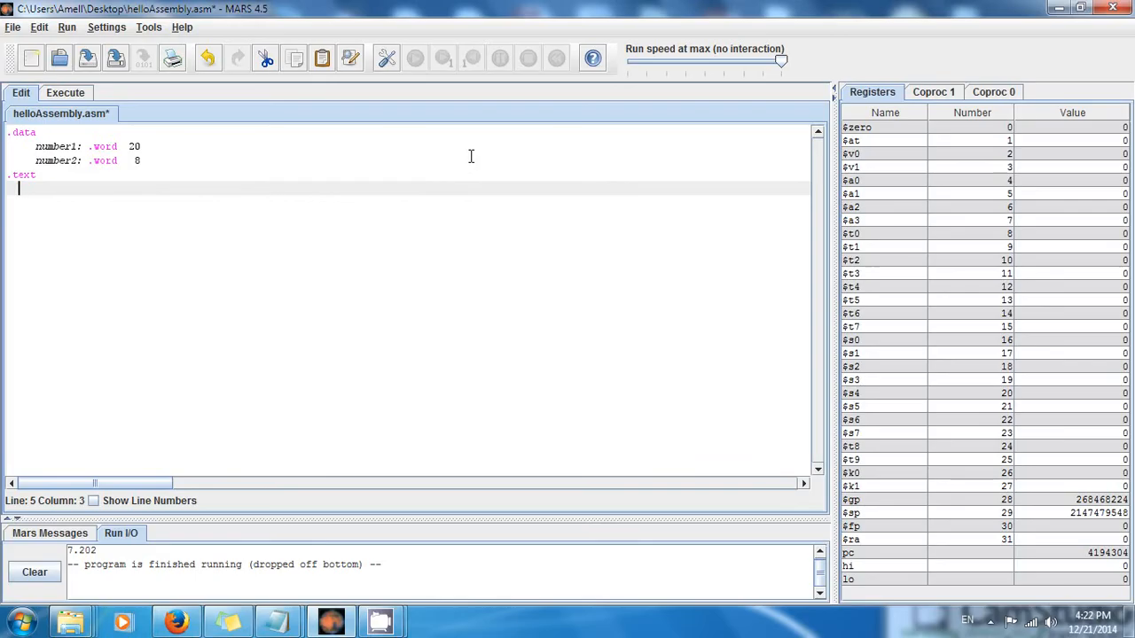
Add the indented instruction lw $s0, number1 under .text.
key("Tab")
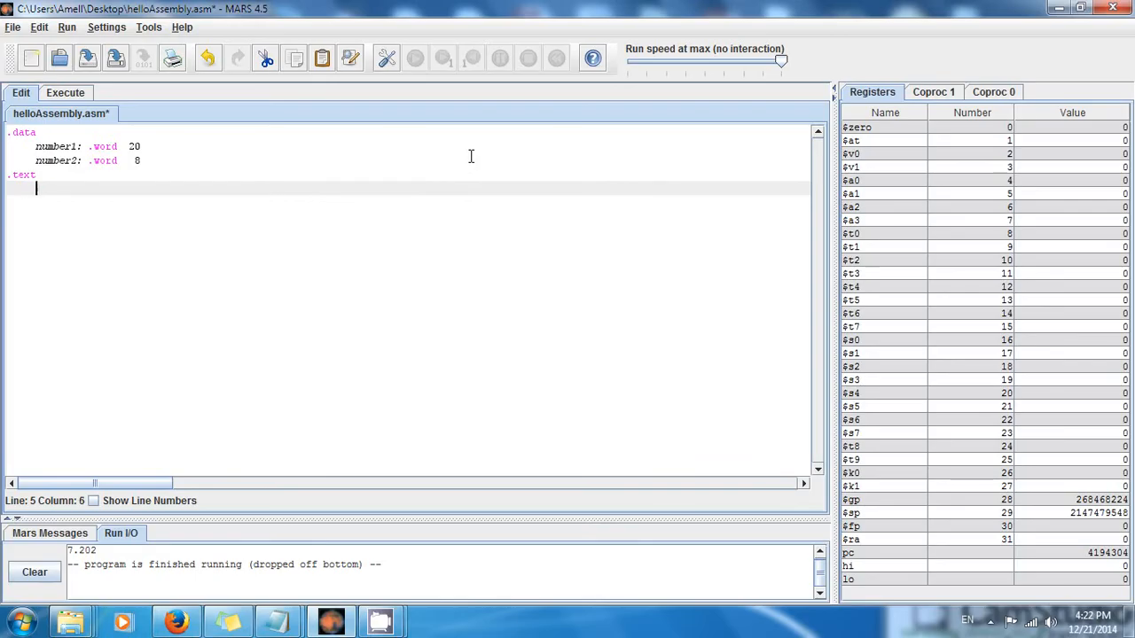
mouse_move(271, 244)
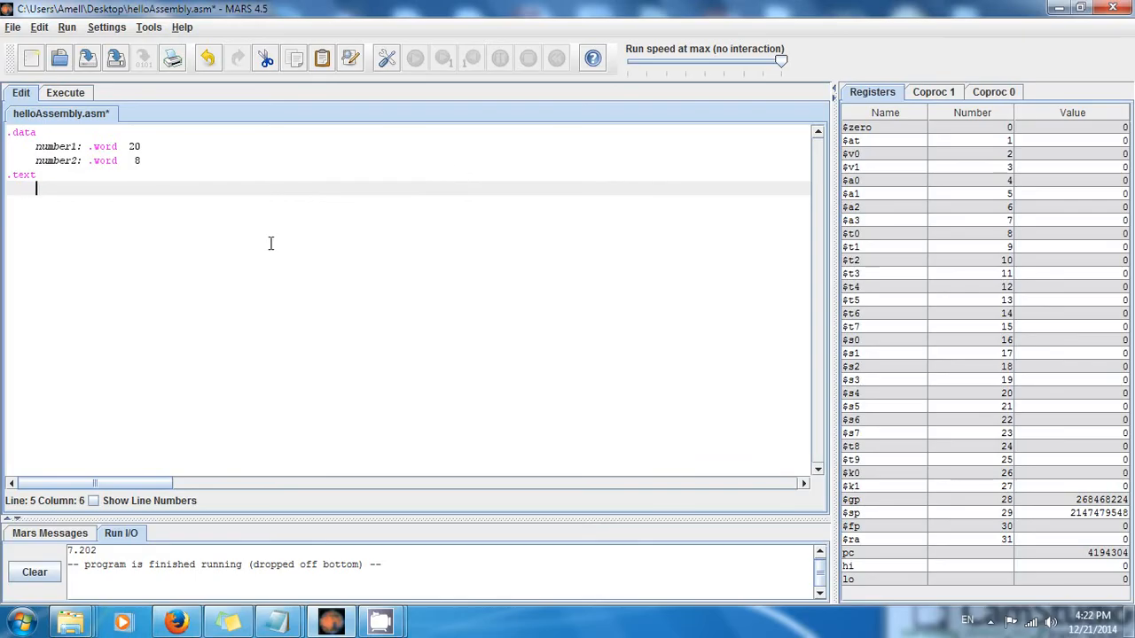
left_click_drag(35, 187, 13, 132)
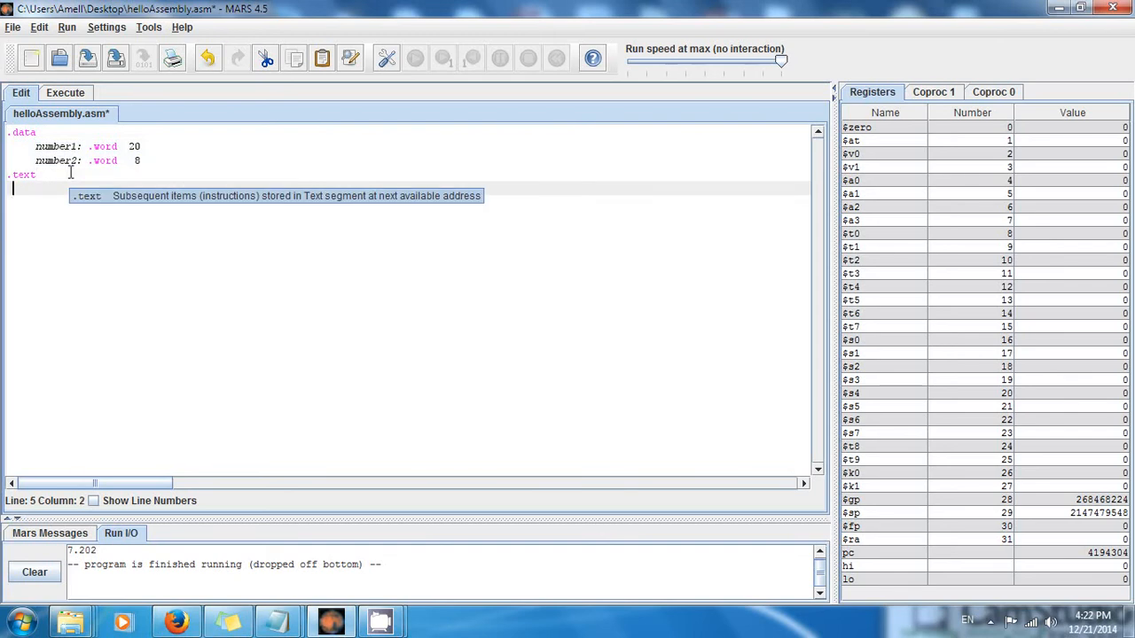
type("lw")
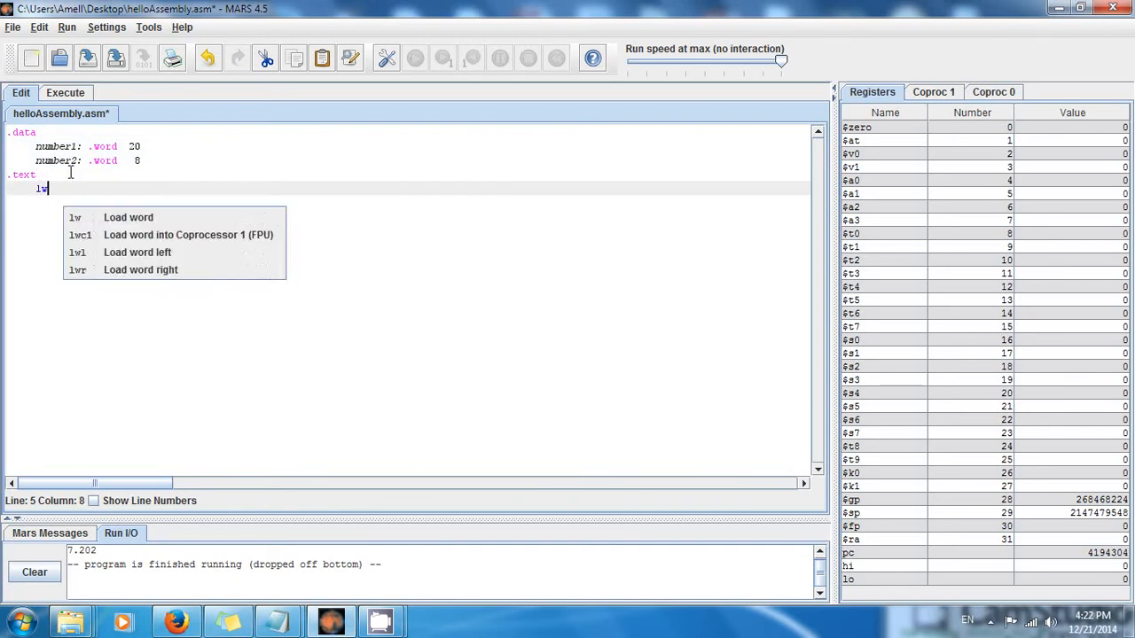
type("$")
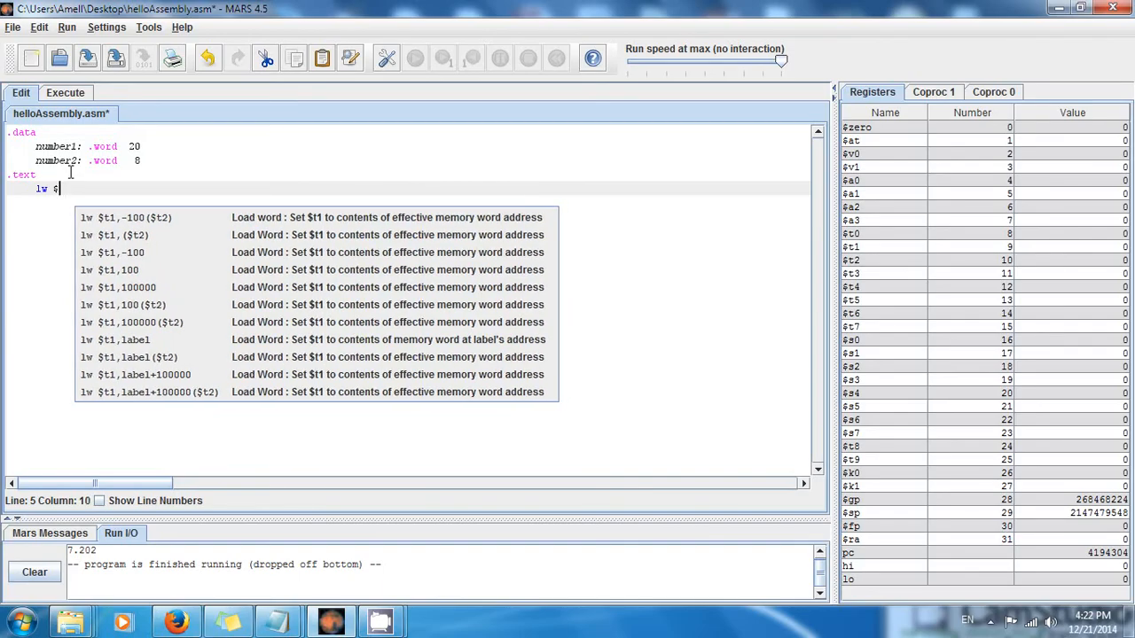
type("s0")
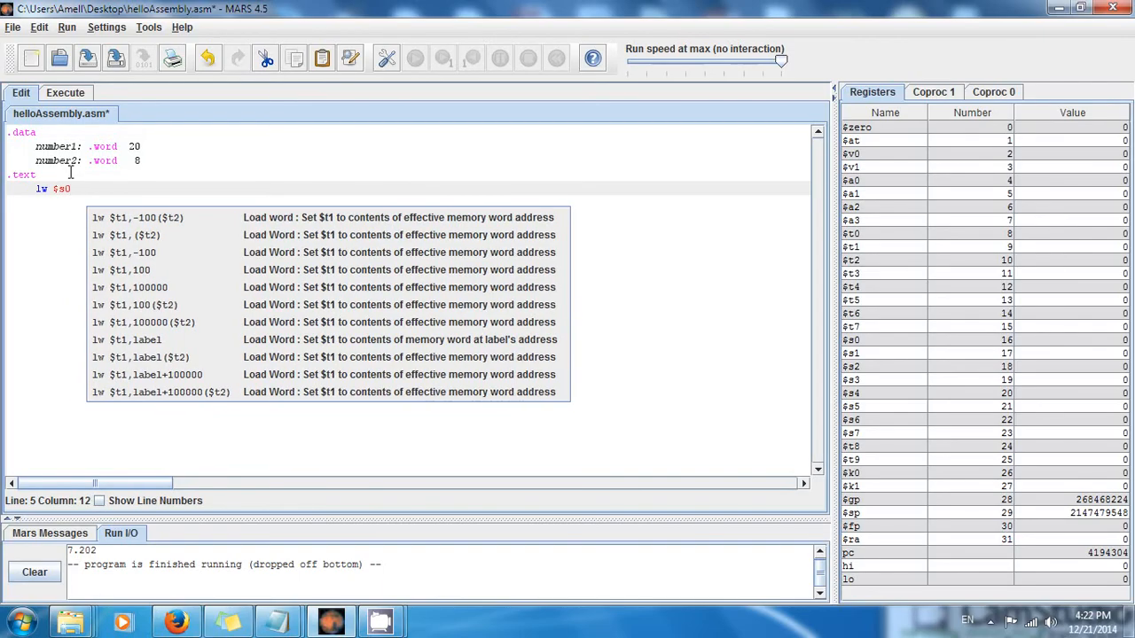
type(",")
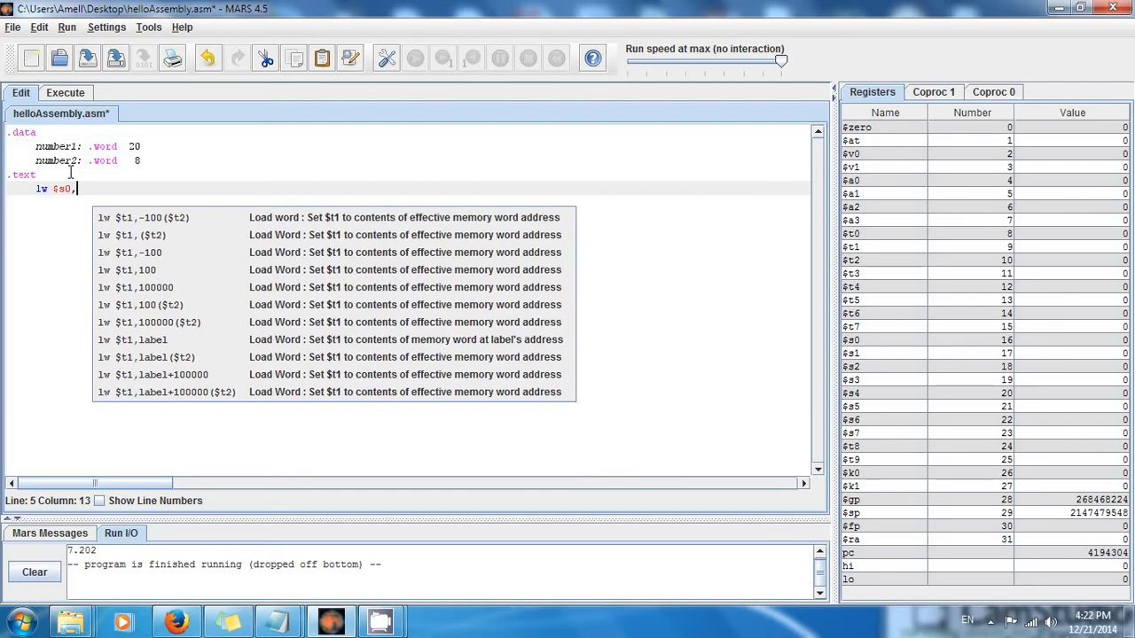
type("number1")
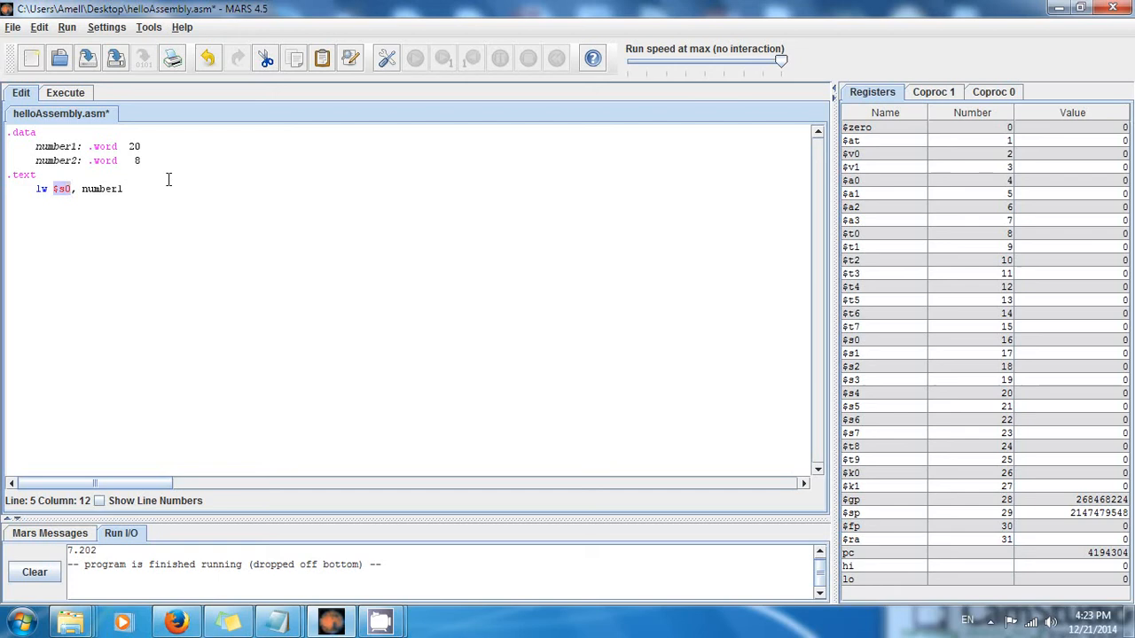
Add the second load instruction lw $s1, number2.
left_click(124, 188)
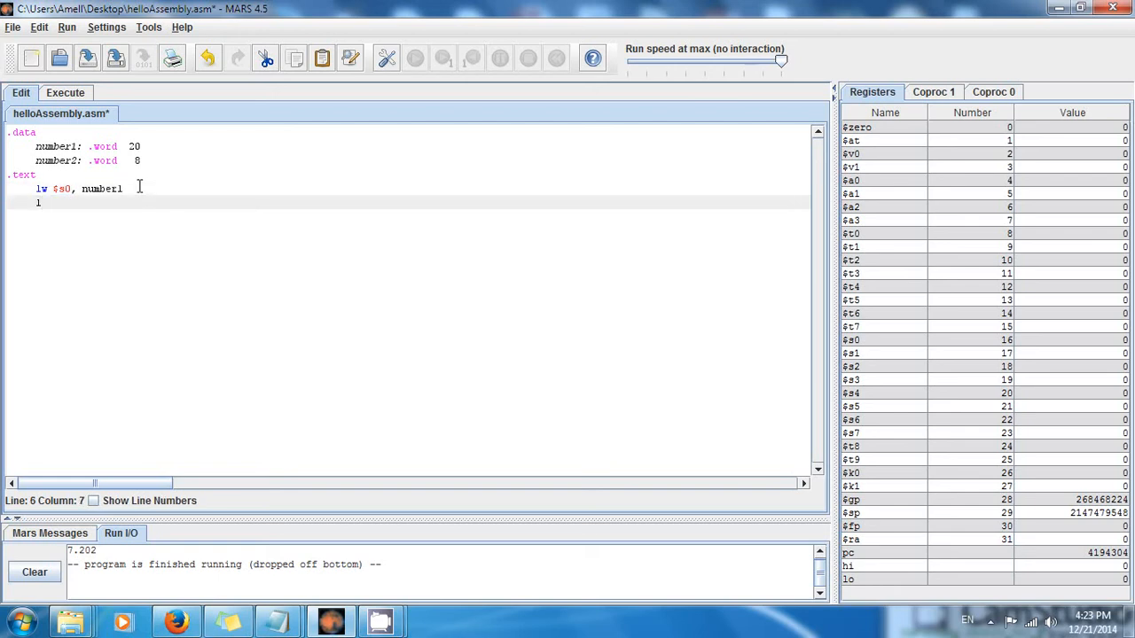
type("lw")
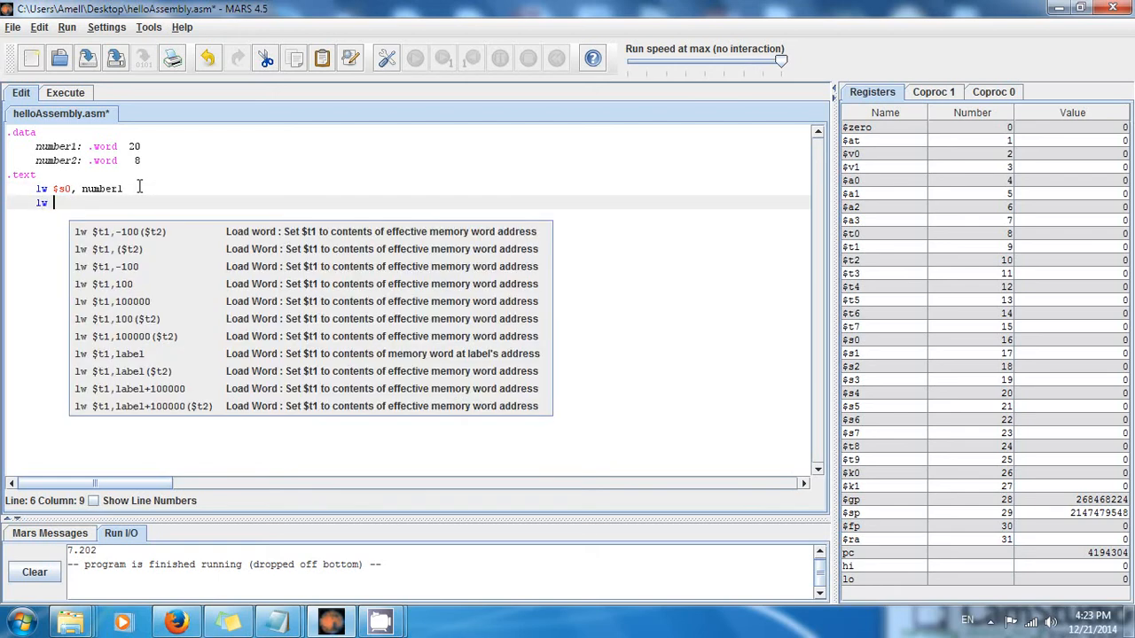
type("$")
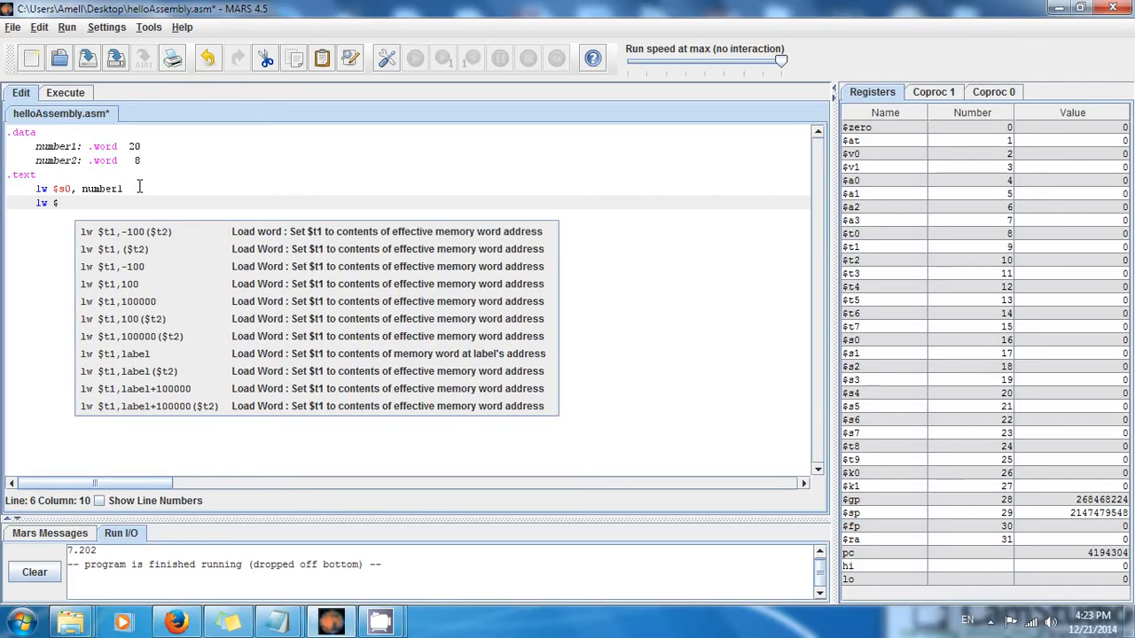
type("$s1, num")
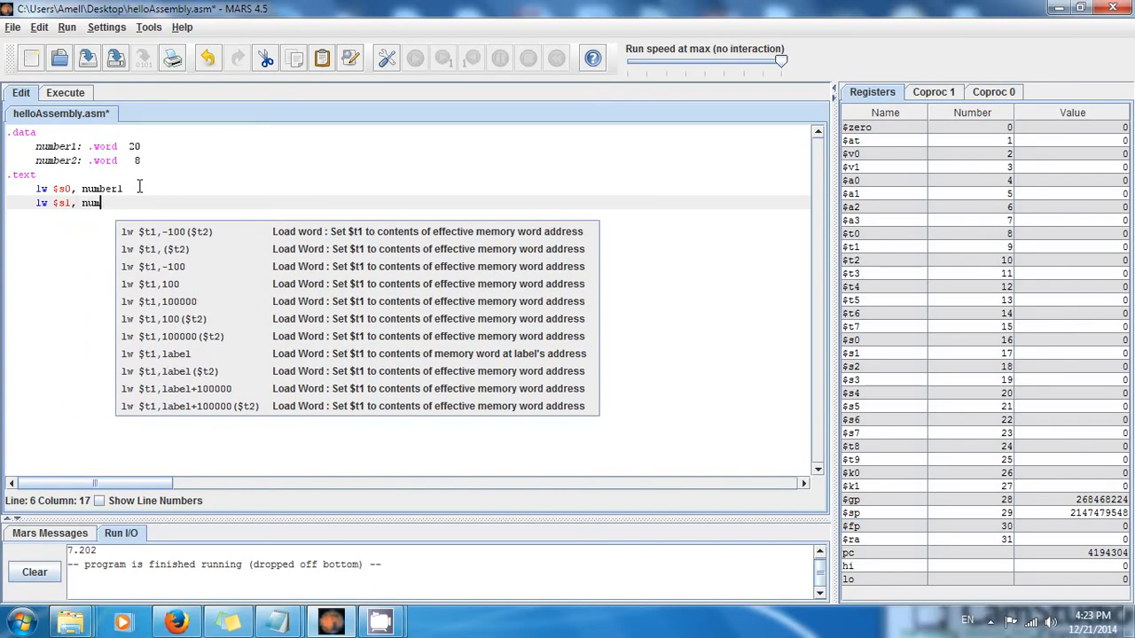
type("ber2")
left_click(407, 189)
type("     #")
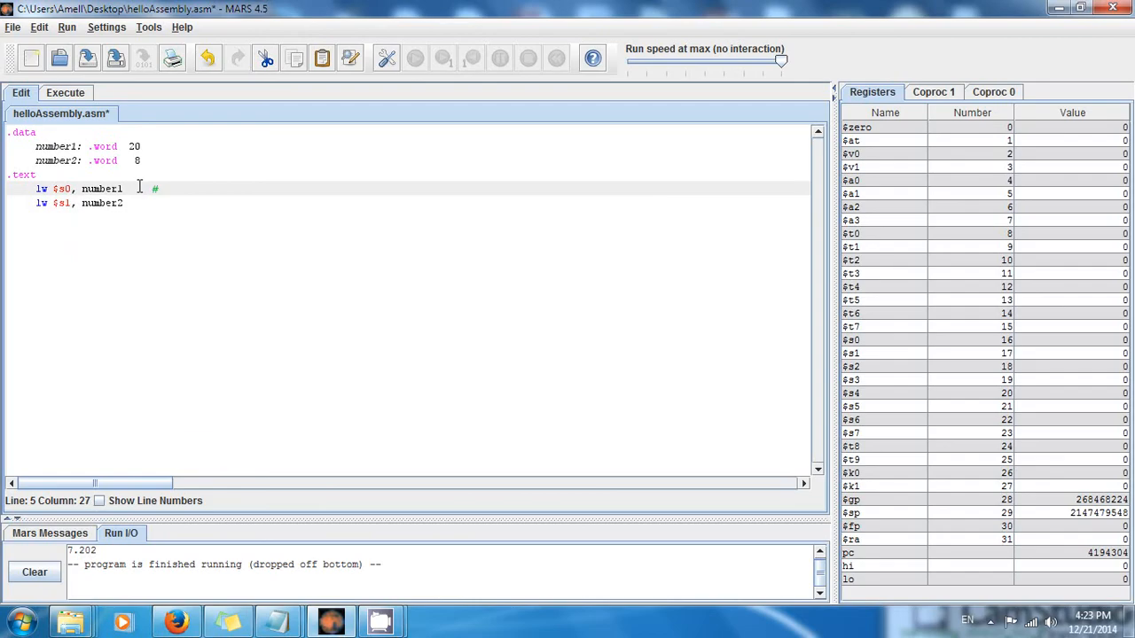
Comment the load lines '# s0 = 20' and '# s1 = 8', moving to the empty line below.
type("s0 =")
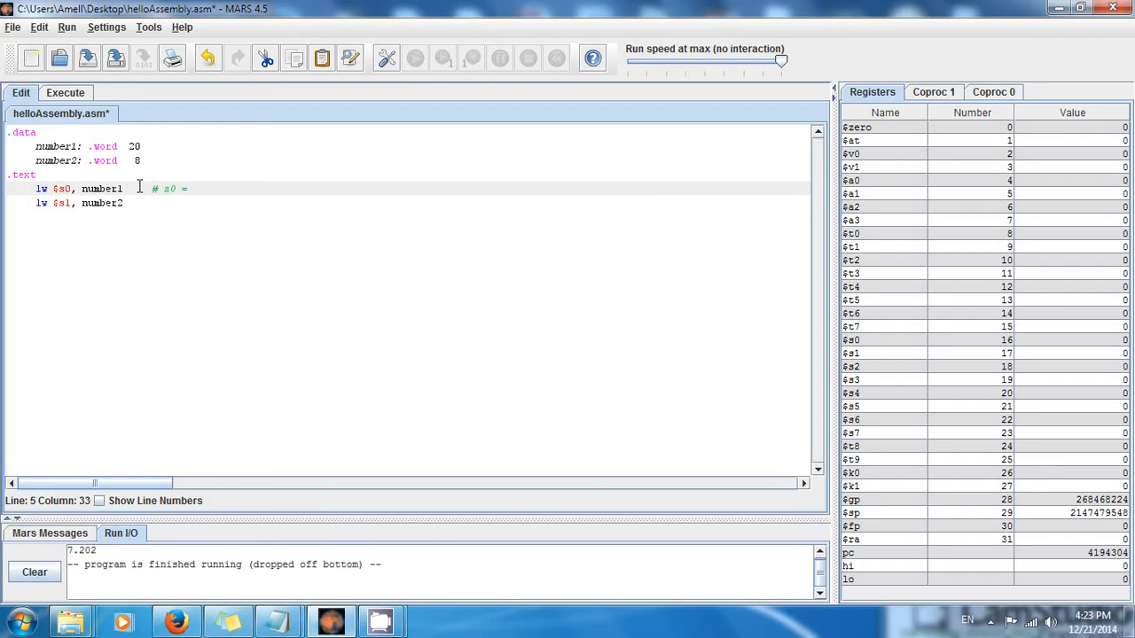
type("numb")
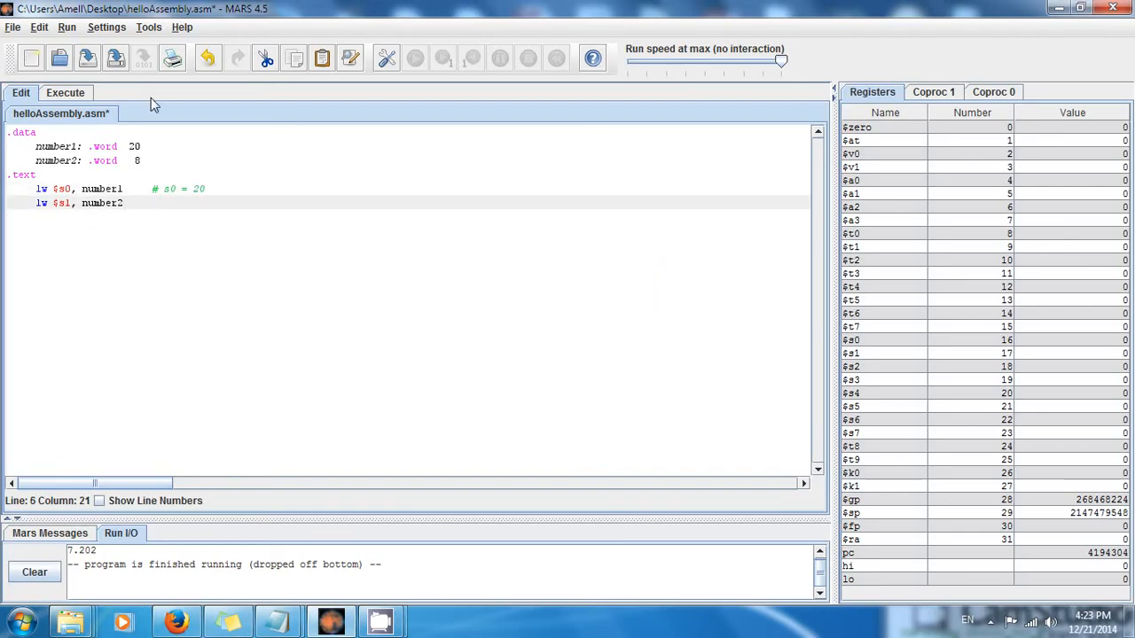
type("# s1 =")
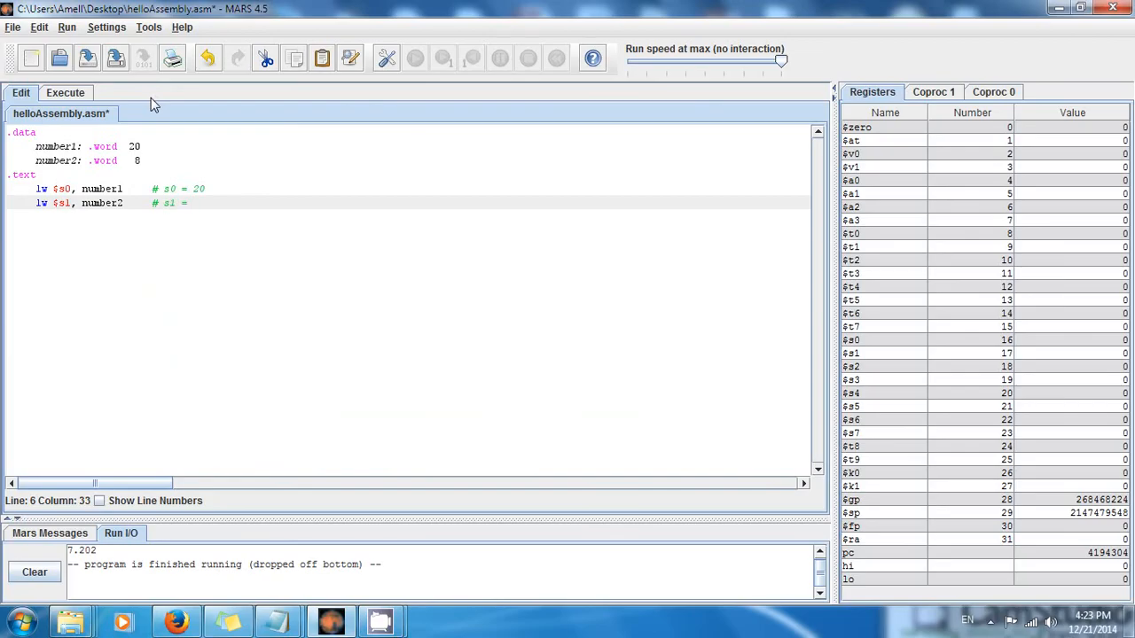
type("8")
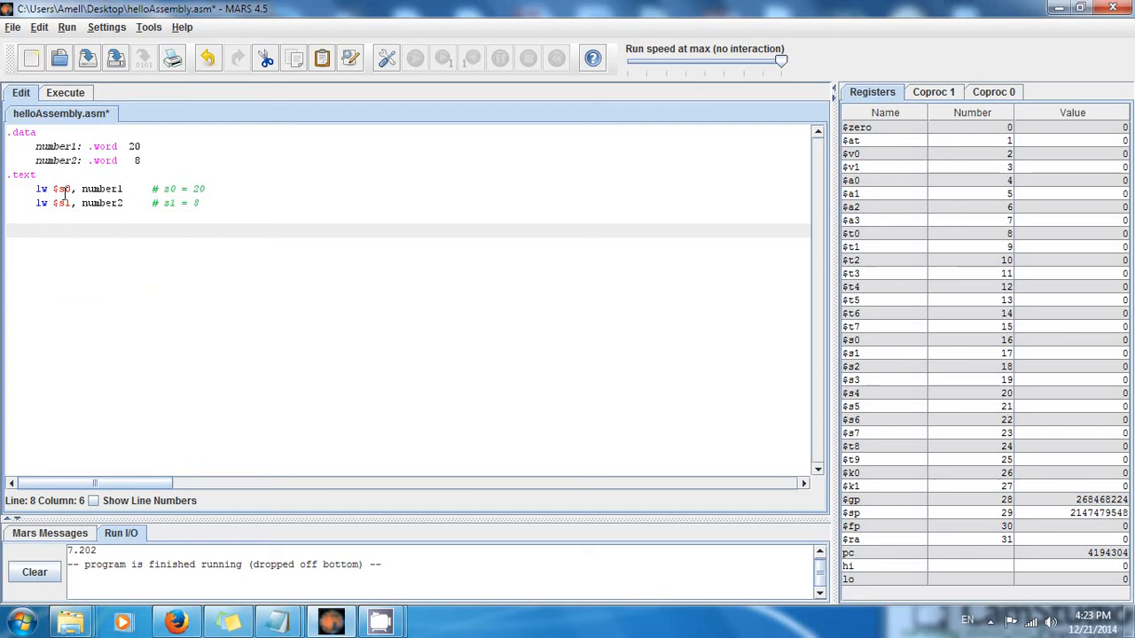
mouse_move(131, 202)
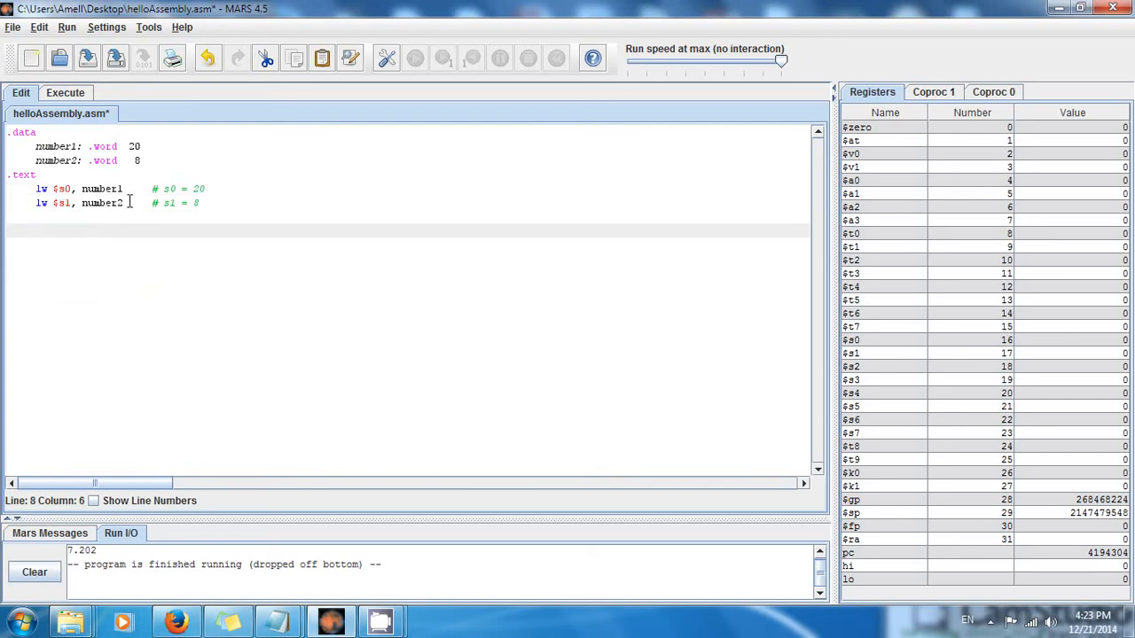
left_click(37, 231)
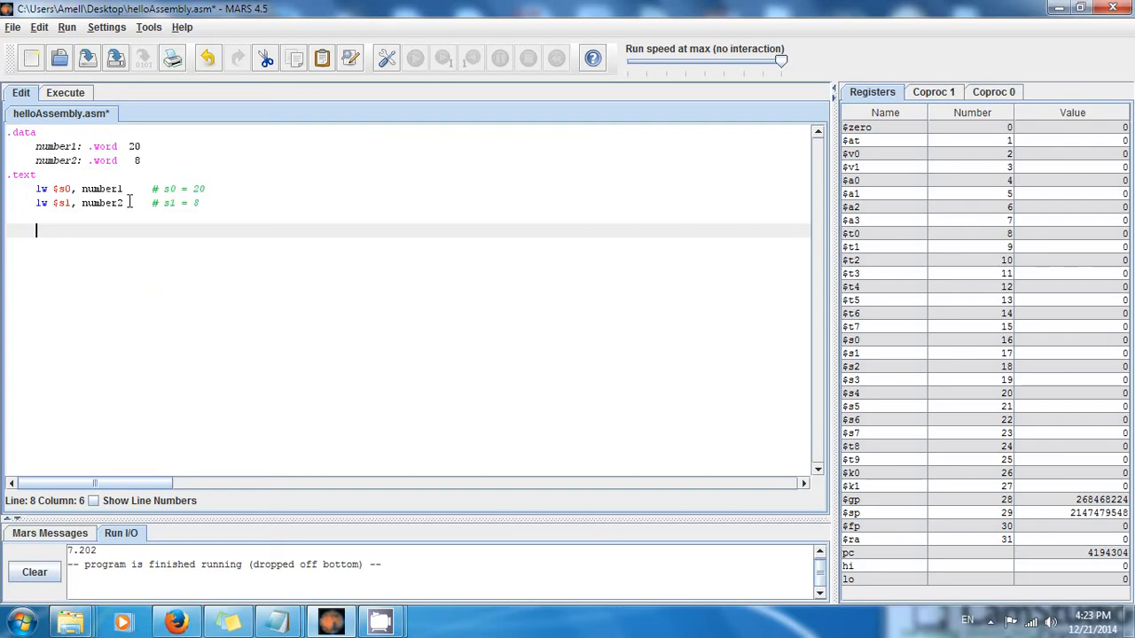
Enter sub $t0, $s0, $s1 with the comment '# t0 = 20 - 8'.
type("sub $")
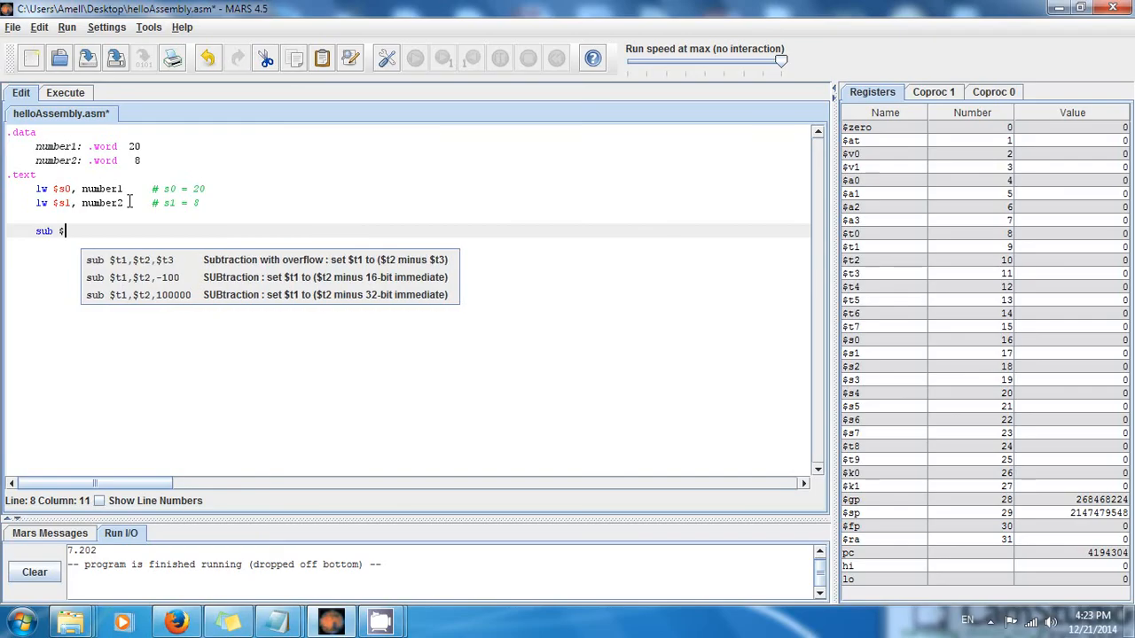
type("t0,")
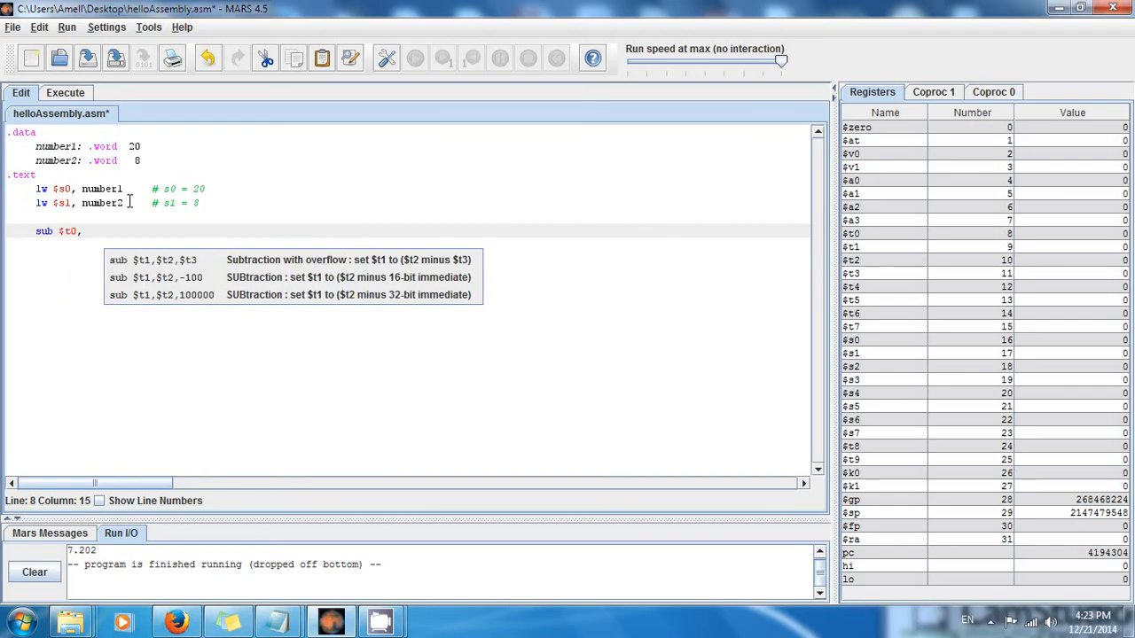
type("$")
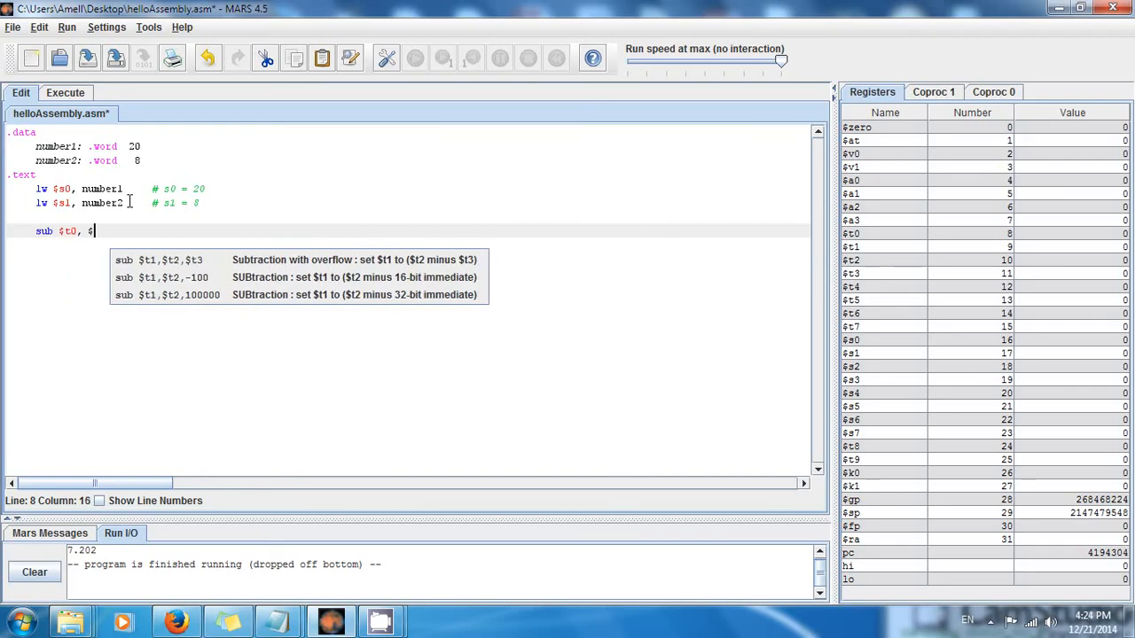
type("s0,")
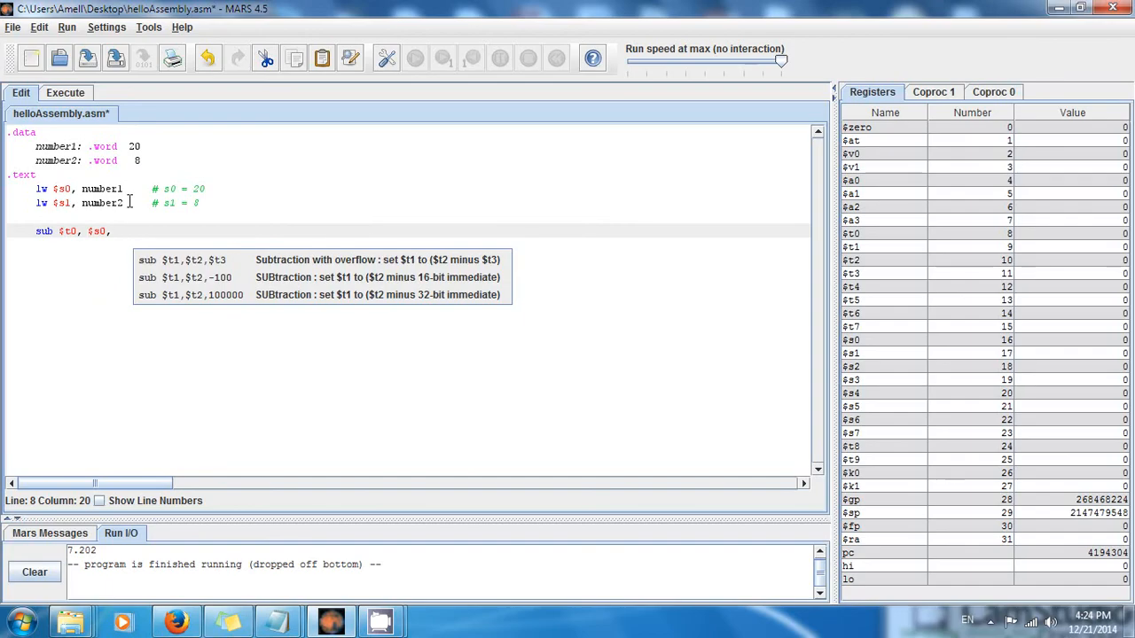
type("$s1")
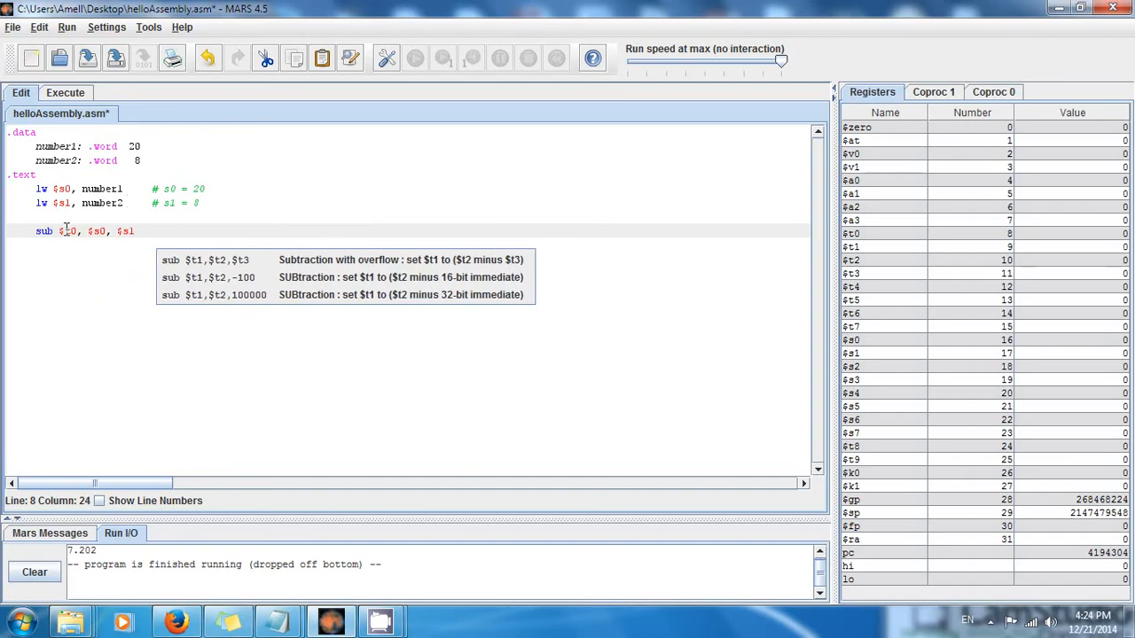
left_click(69, 231)
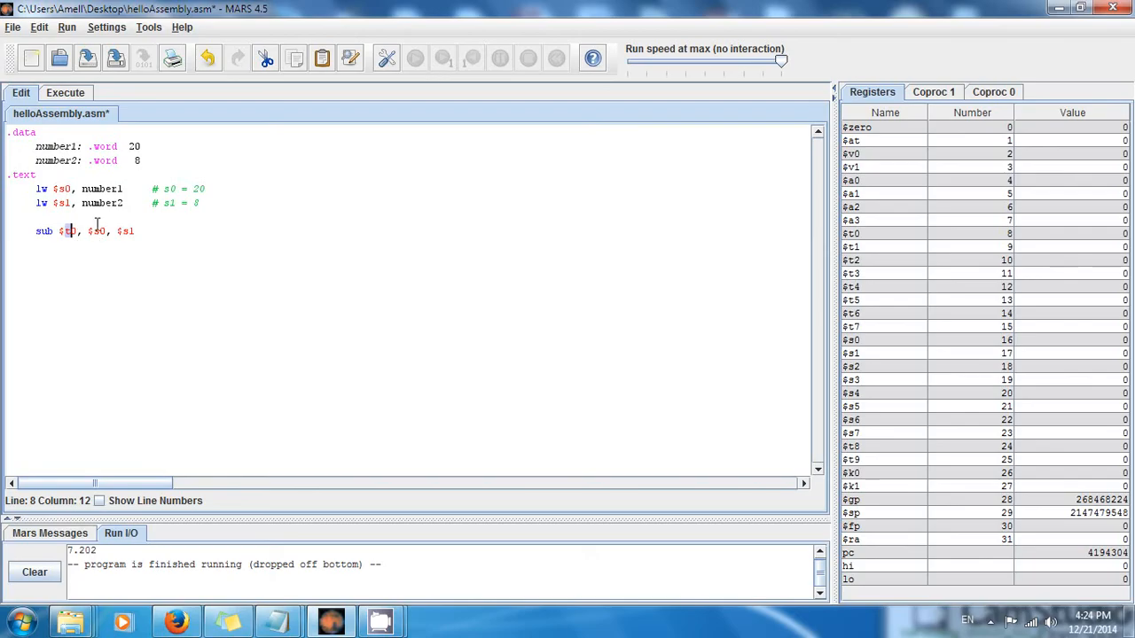
left_click(132, 231)
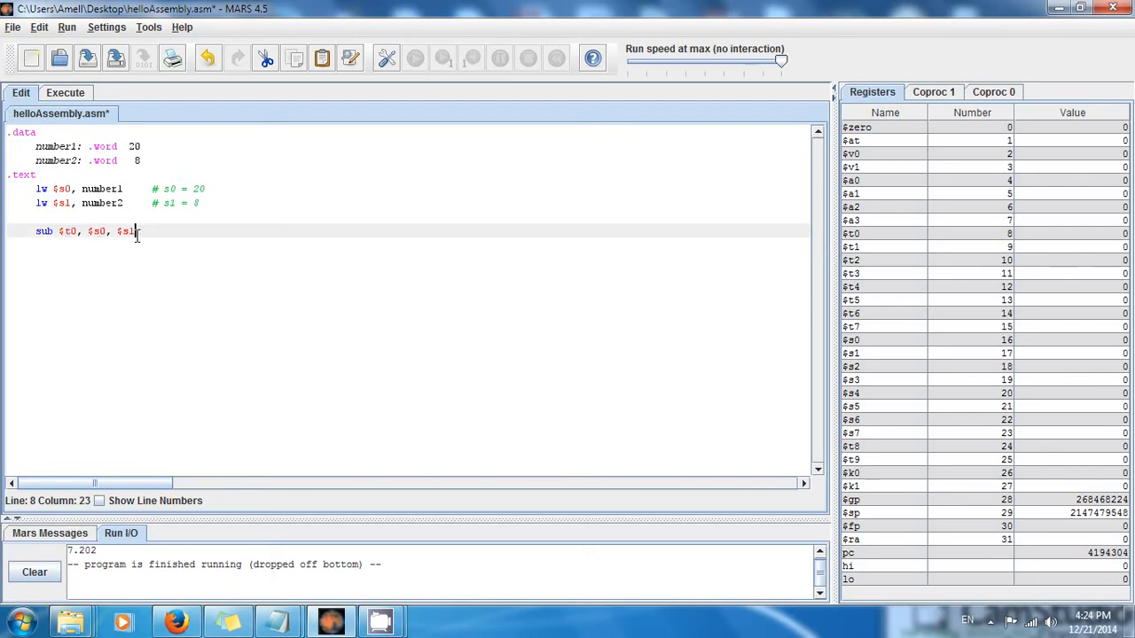
left_click(65, 232)
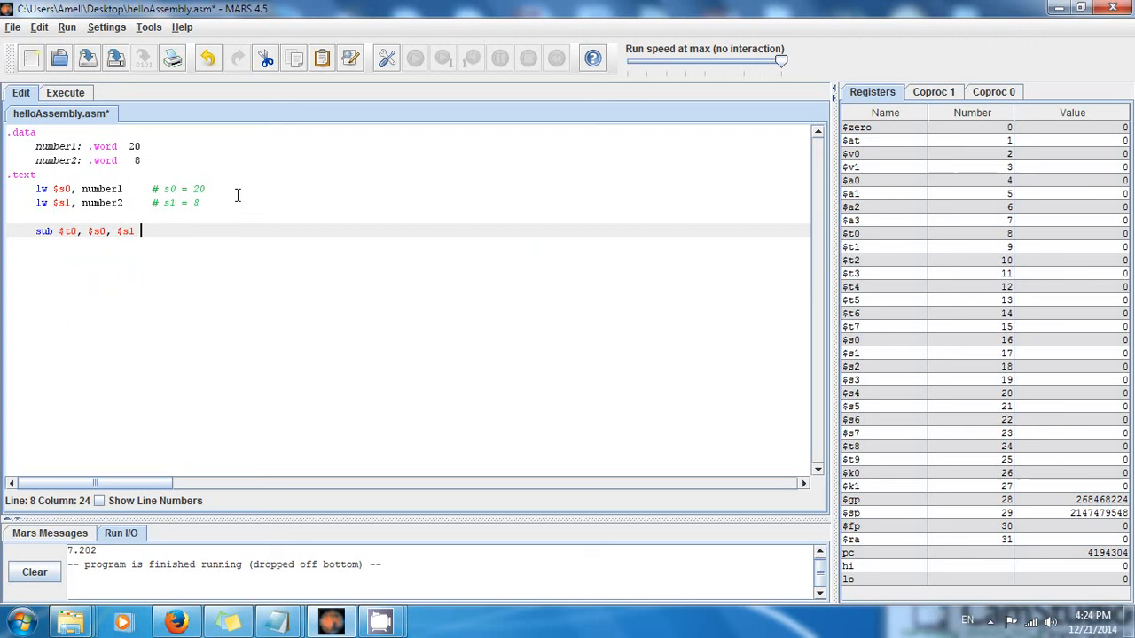
type("#")
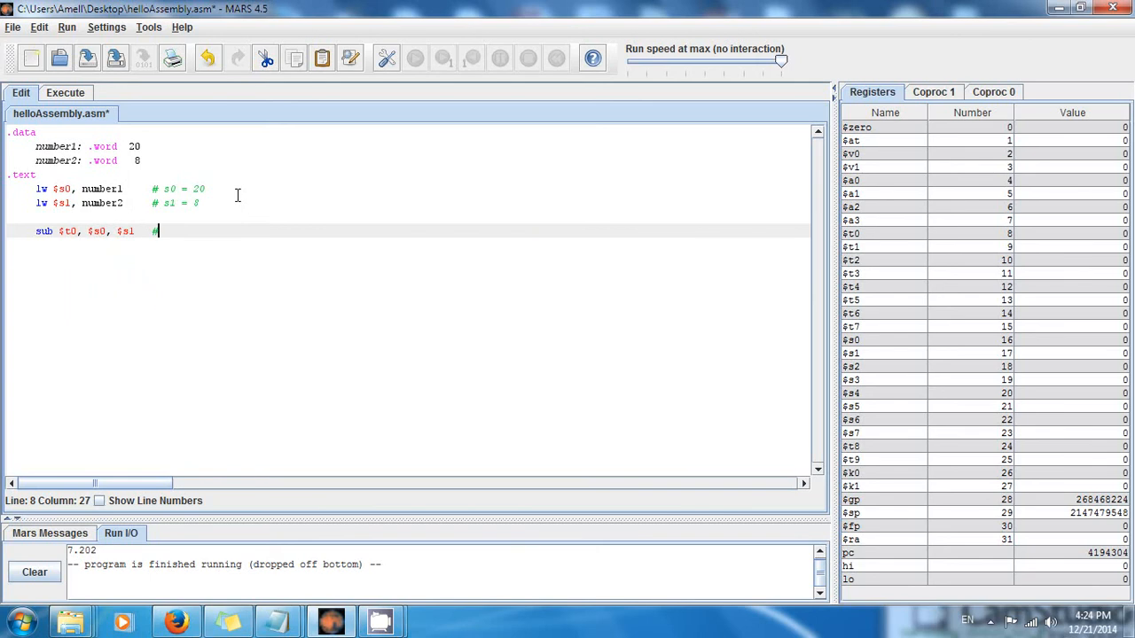
type("t0 =")
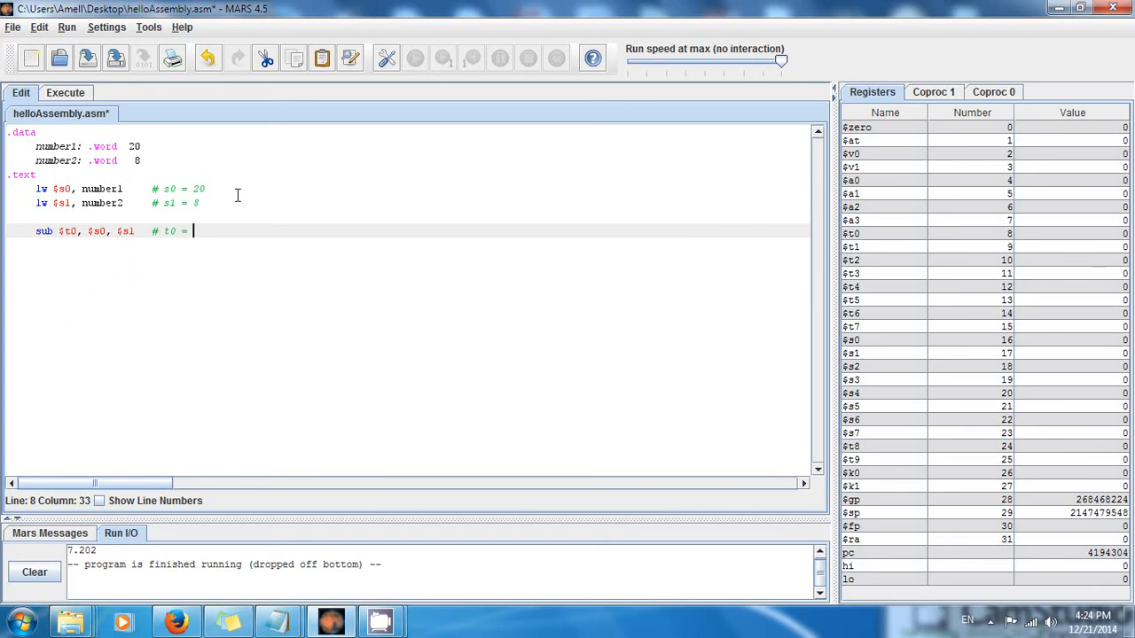
type("20 - 8")
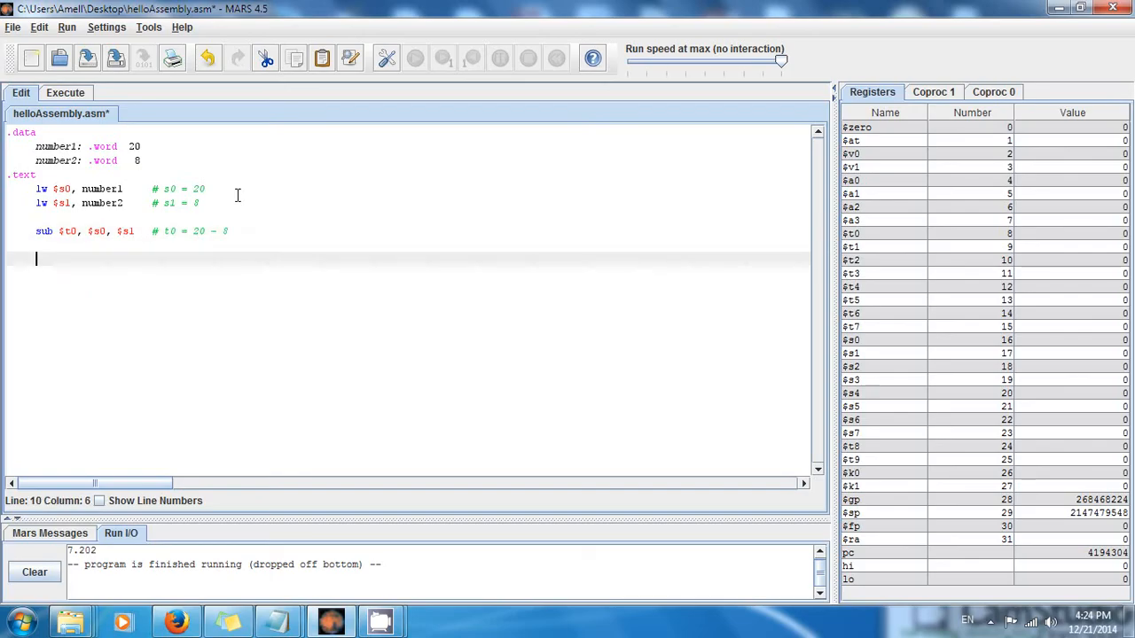
Add li $v0, 1 below the subtraction to select integer printing.
type("li")
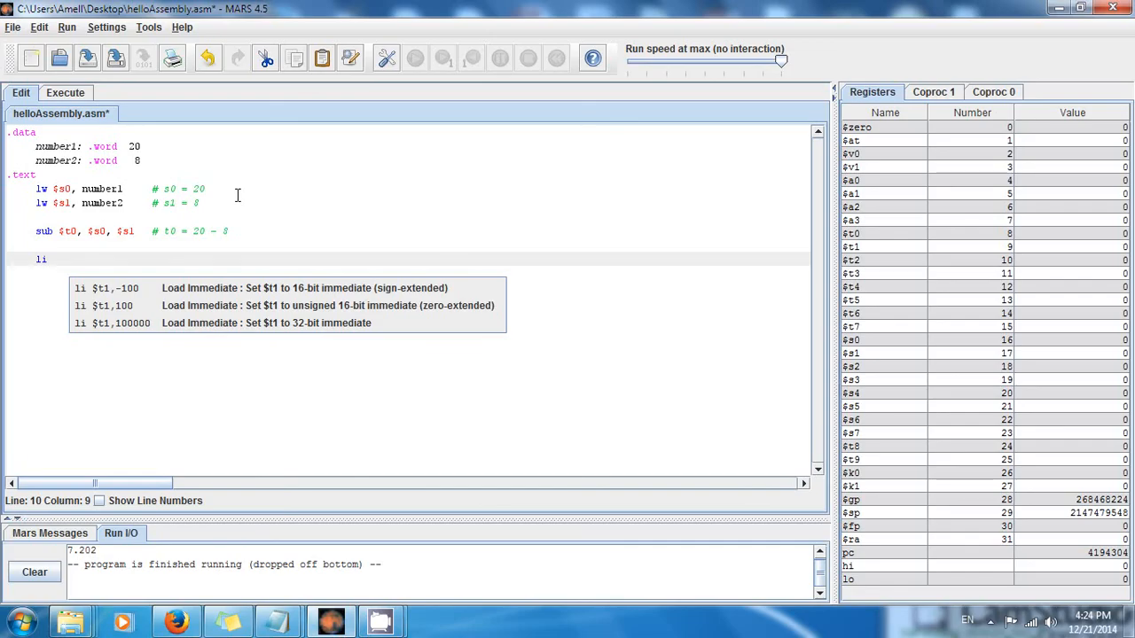
type("$v0,")
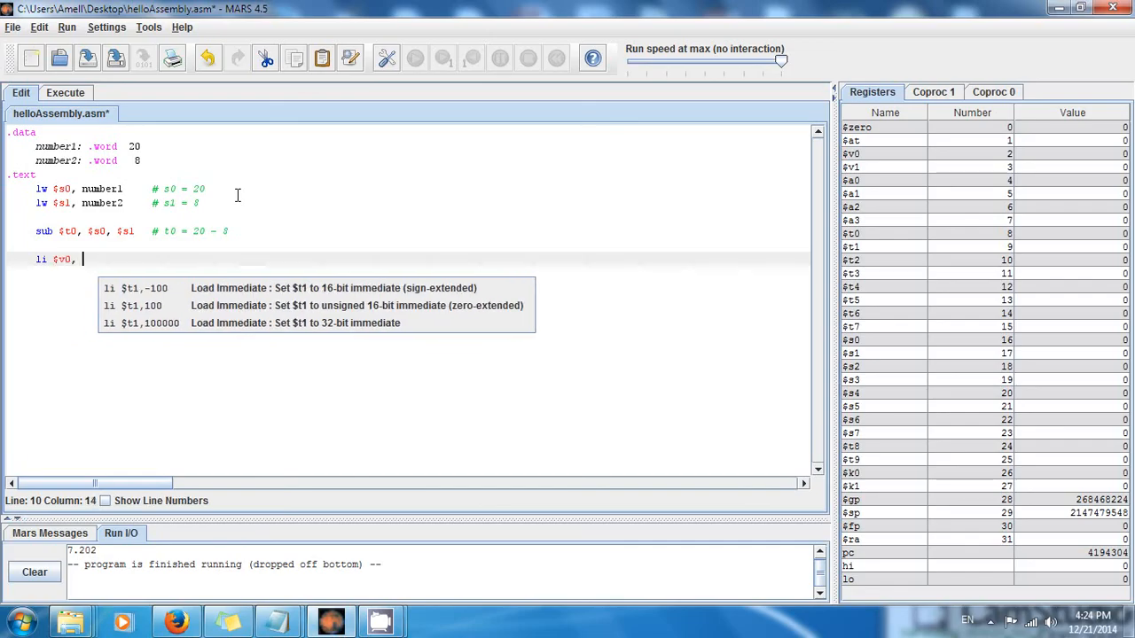
type("1")
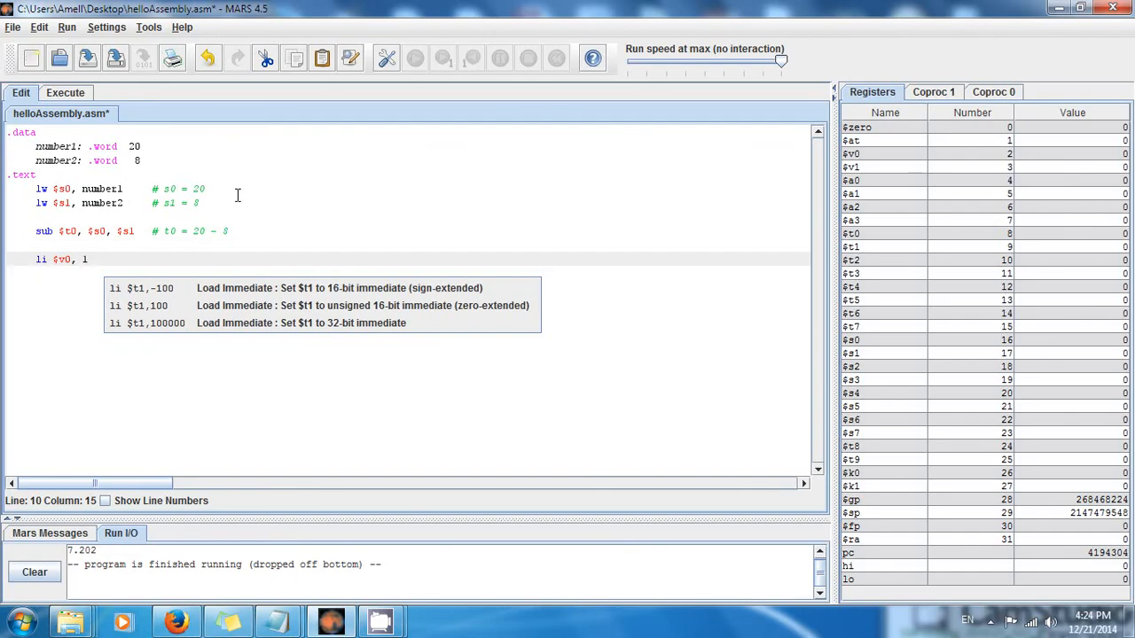
left_click(66, 258)
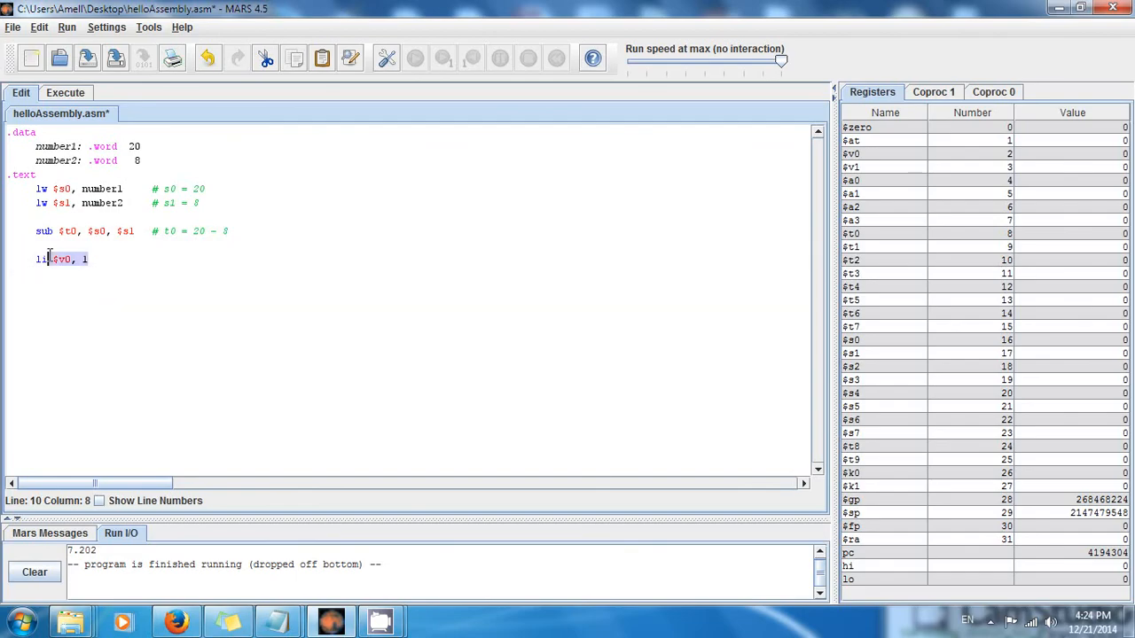
left_click(96, 259)
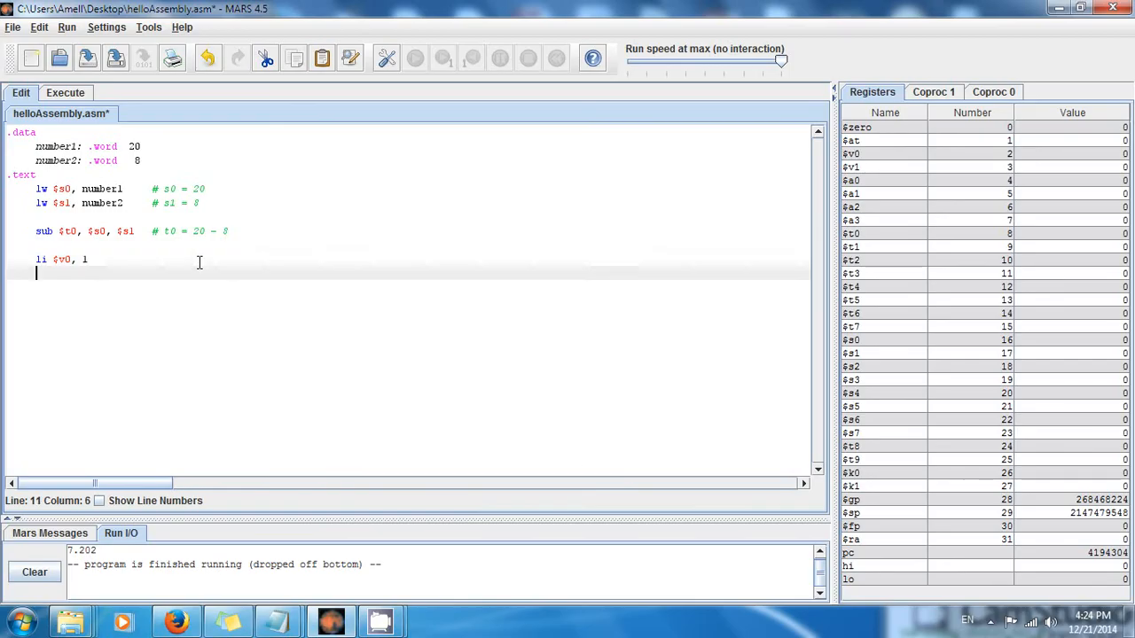
Add move $a0, $t0 followed by a syscall line.
type("mo")
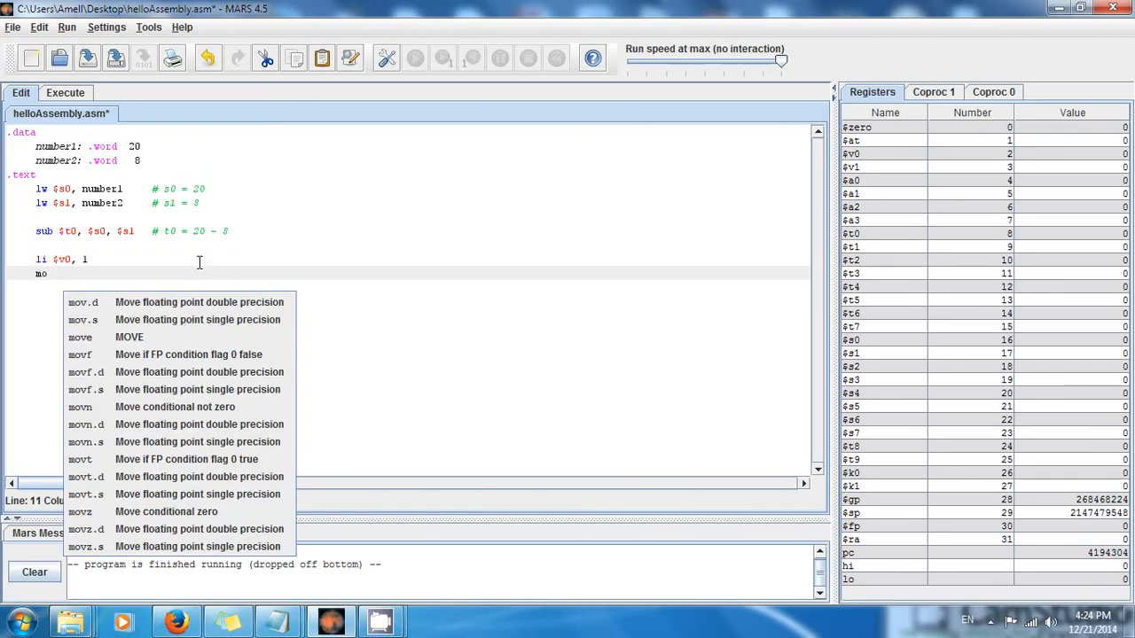
type("e $")
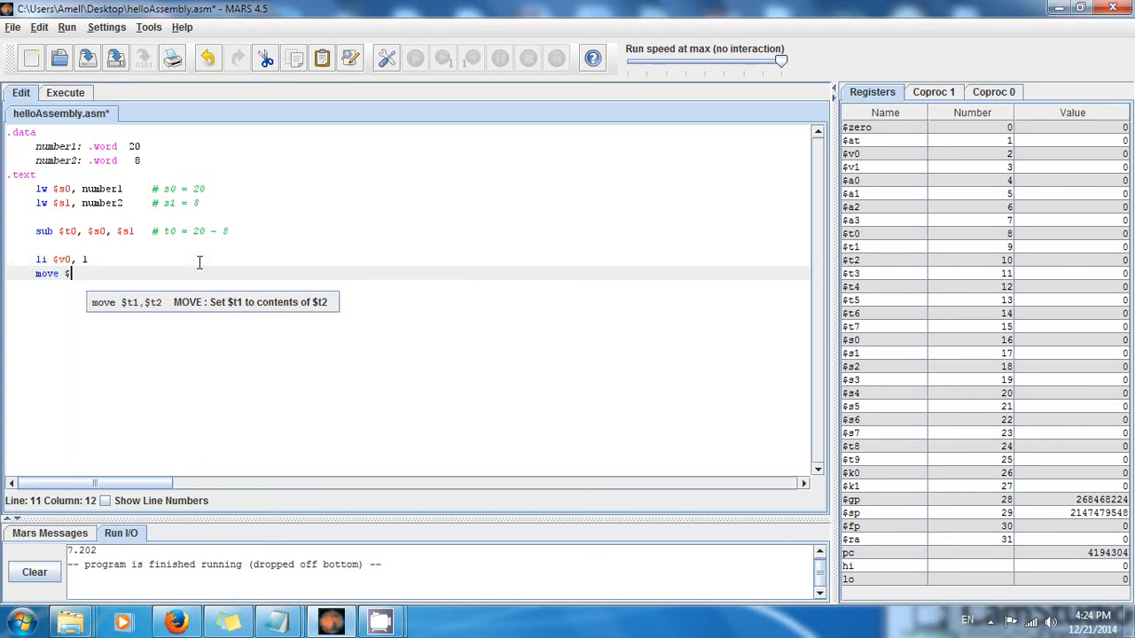
type("a0,")
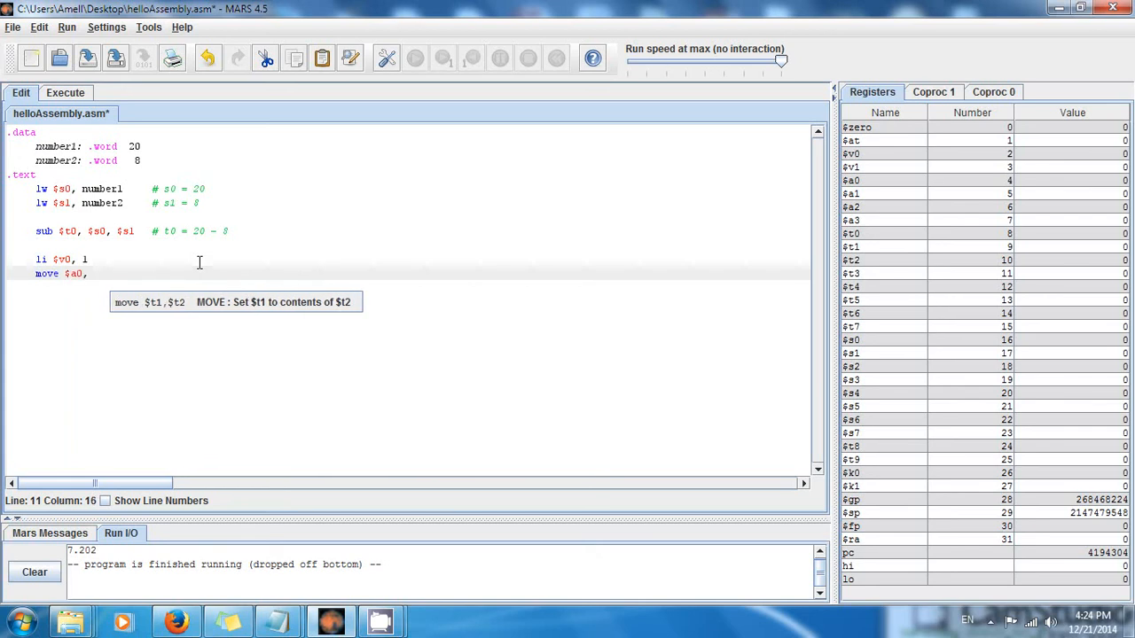
type("$t0")
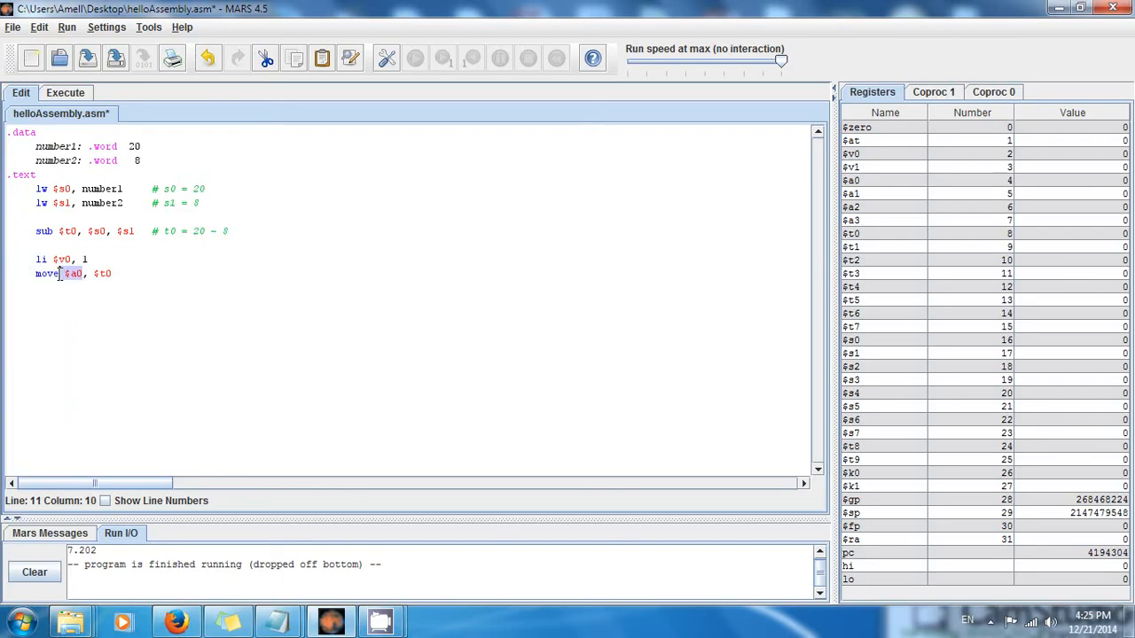
key("Return")
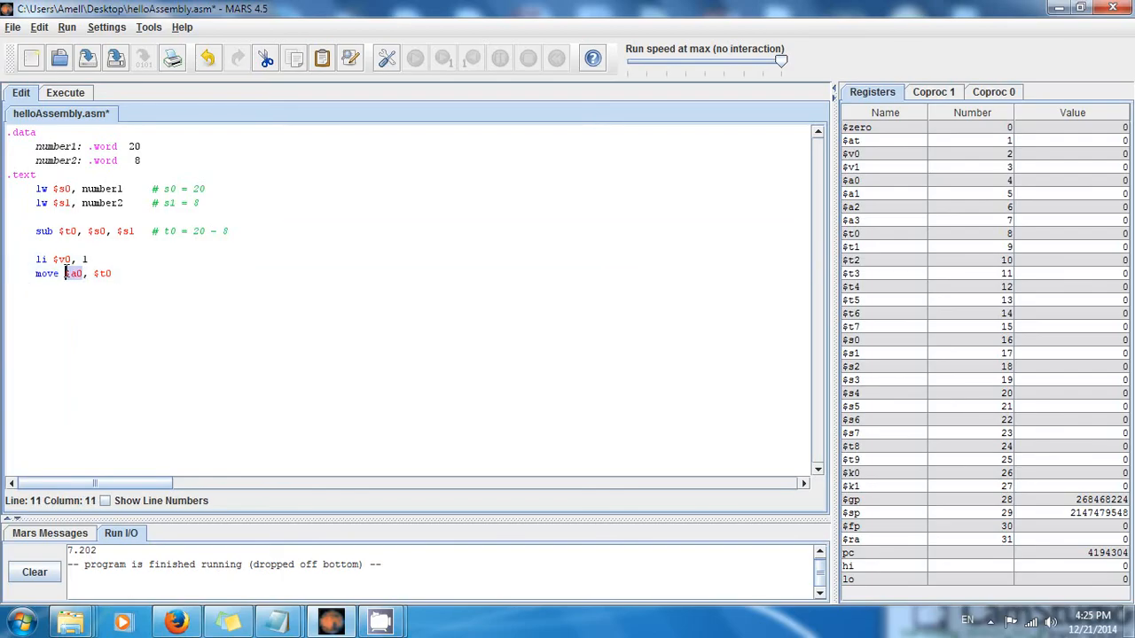
left_click(113, 273)
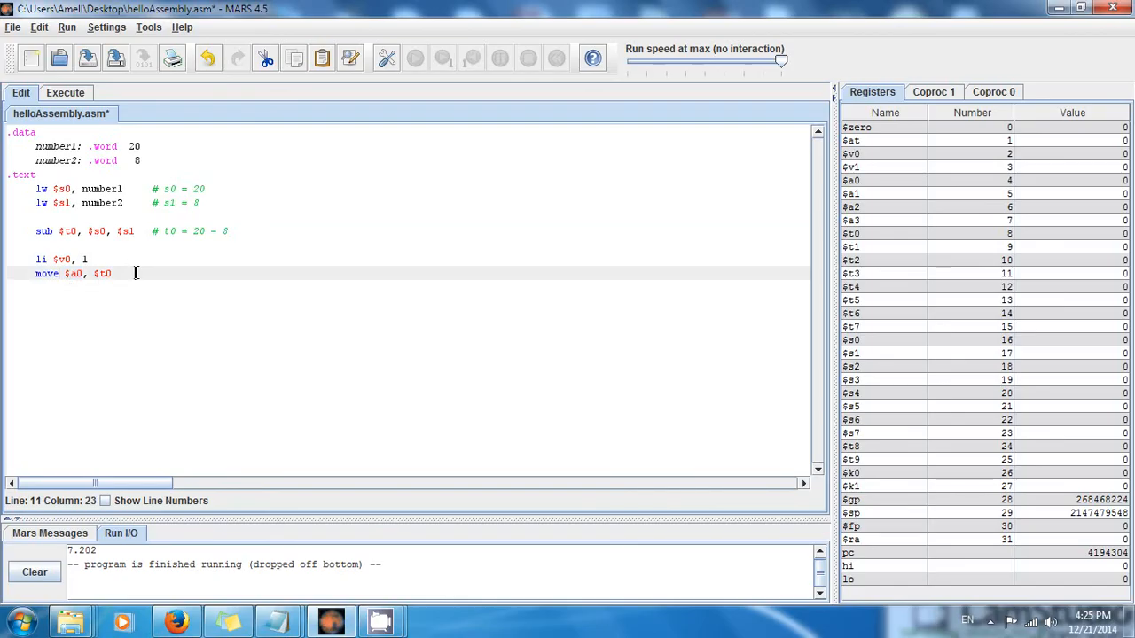
left_click(69, 230)
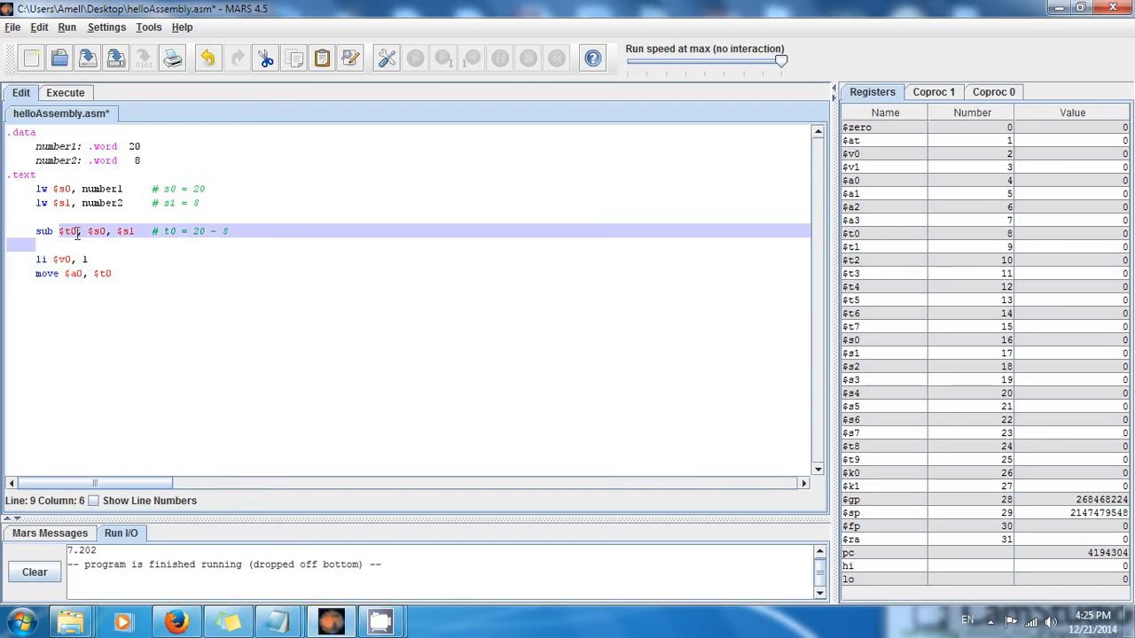
left_click(132, 273)
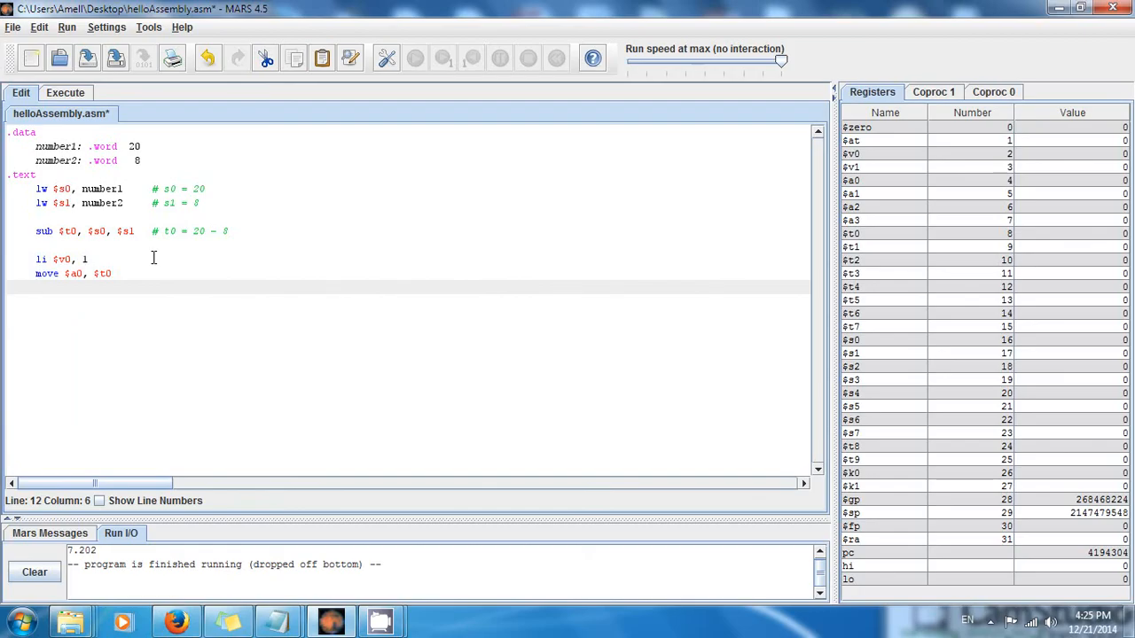
type("syscall")
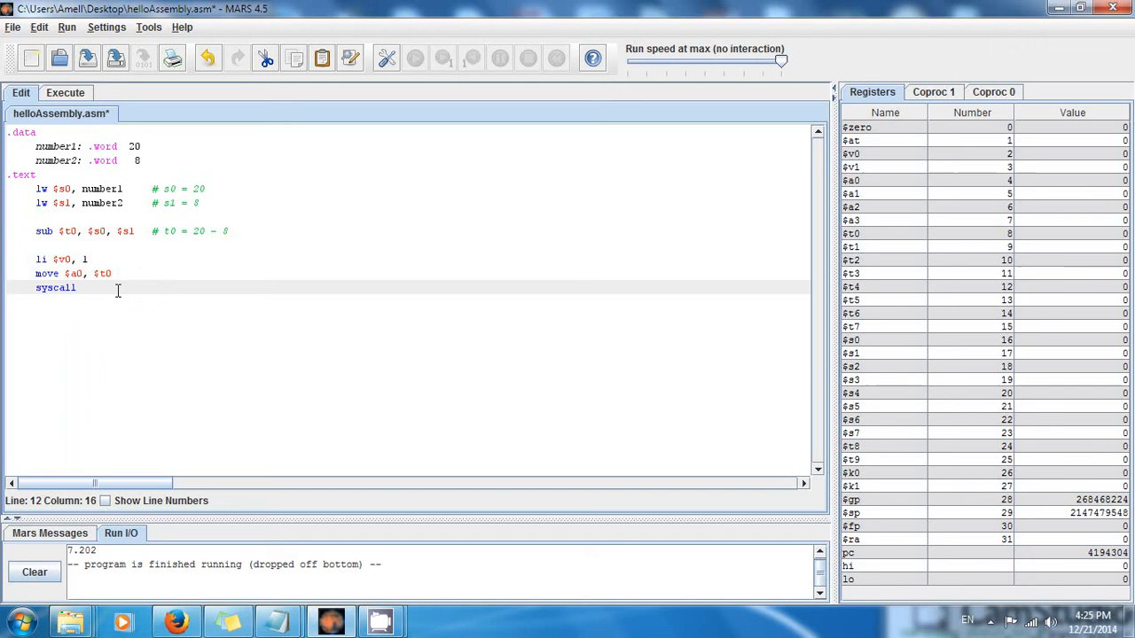
Save, assemble and run the program, printing 12.
left_click(34, 572)
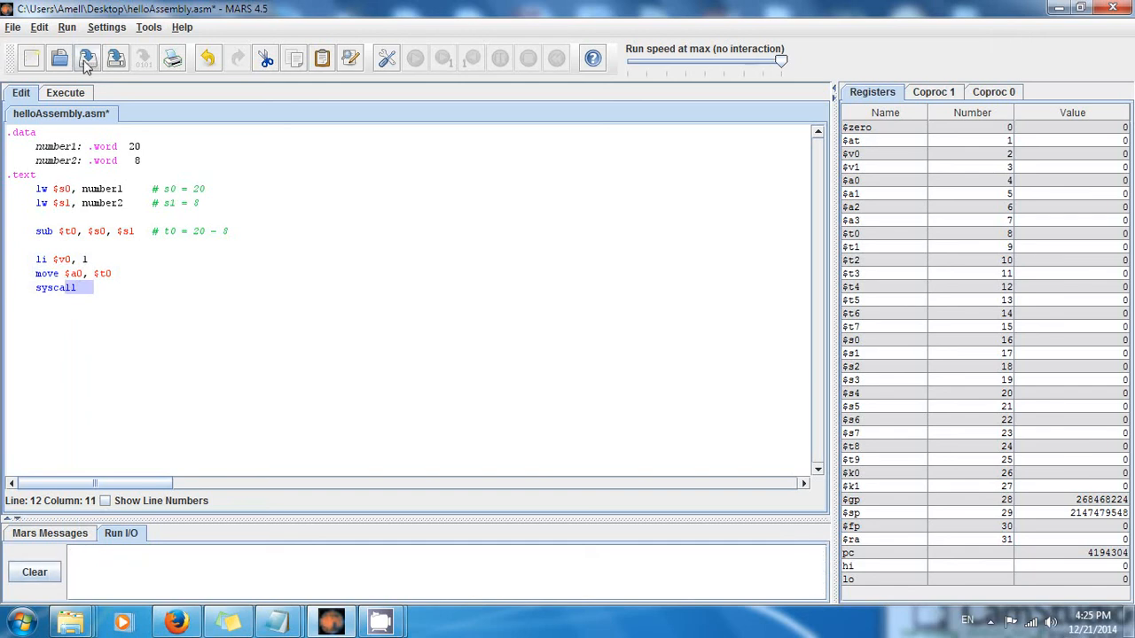
left_click(66, 27)
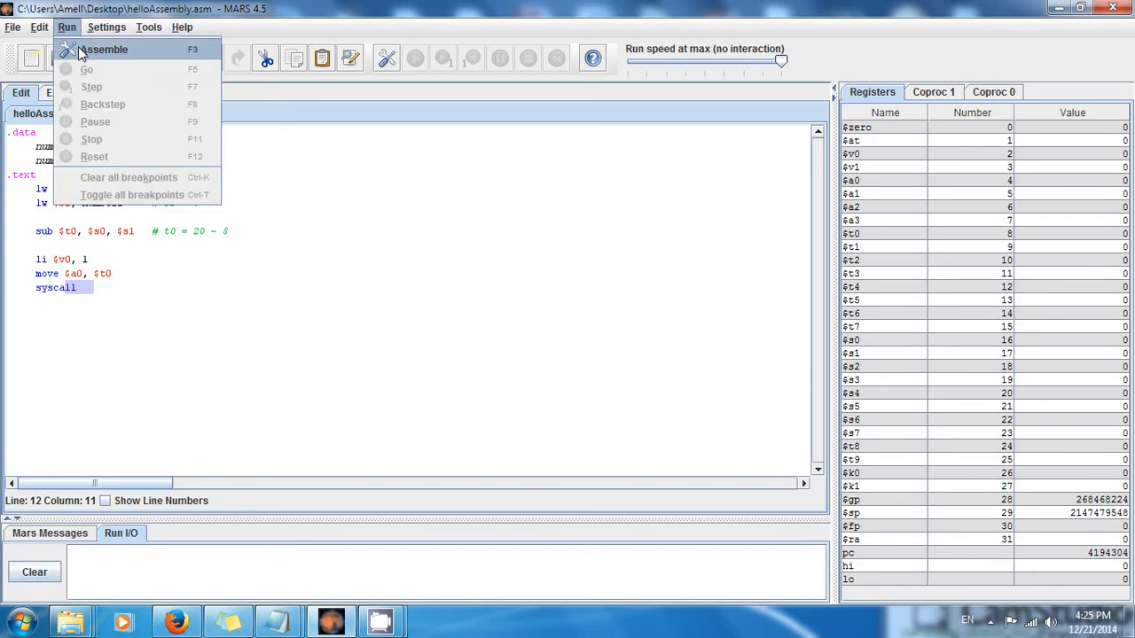
left_click(104, 49)
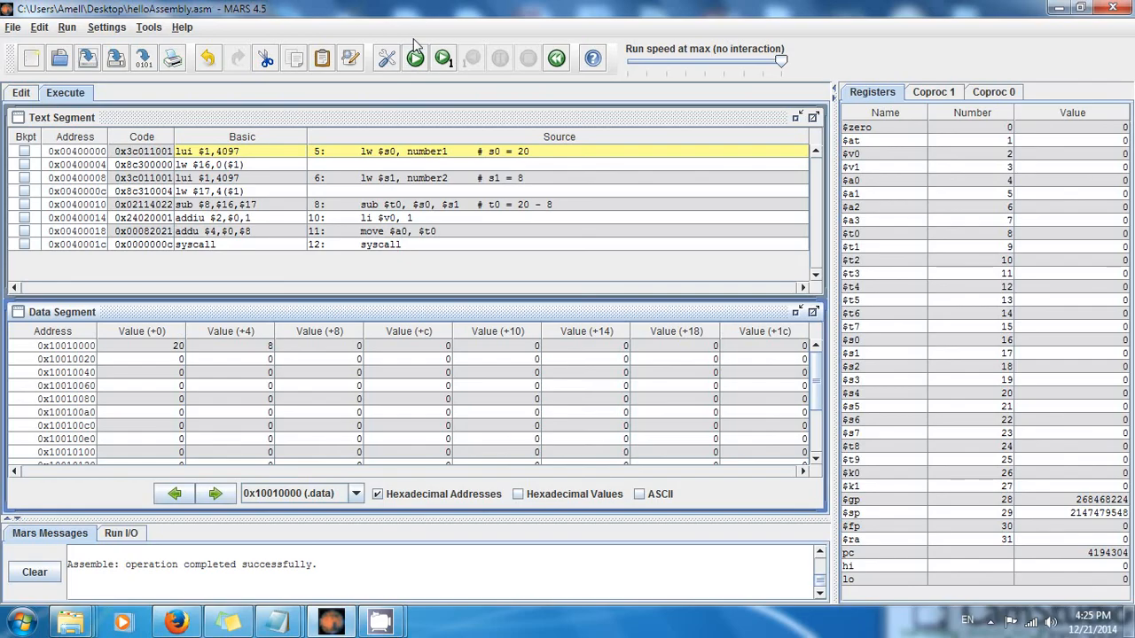
mouse_move(417, 77)
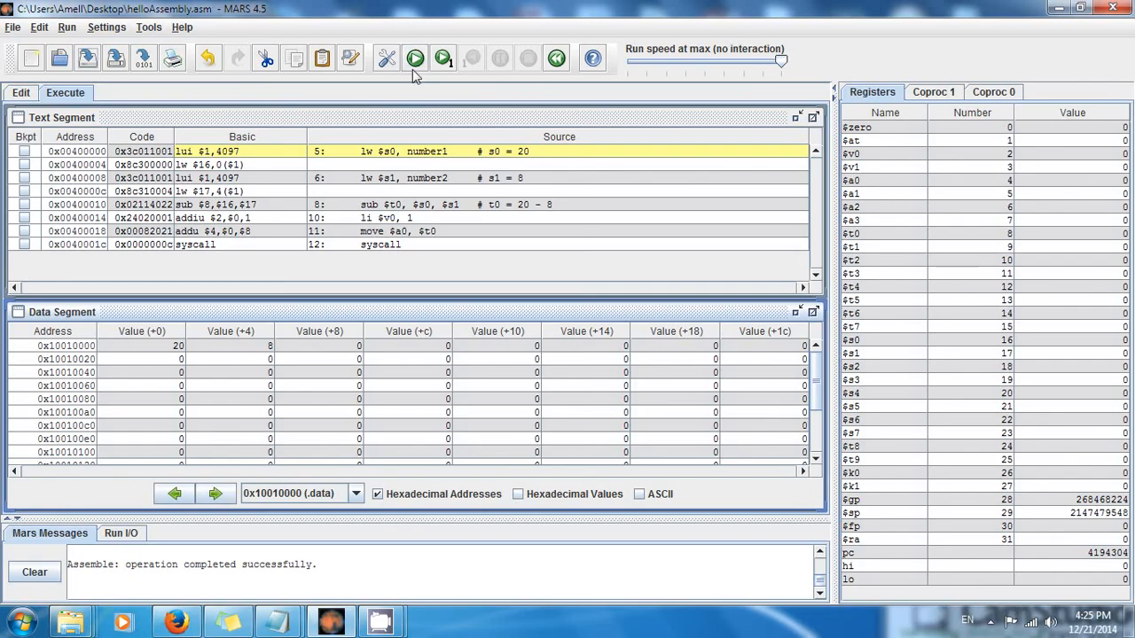
left_click(415, 57)
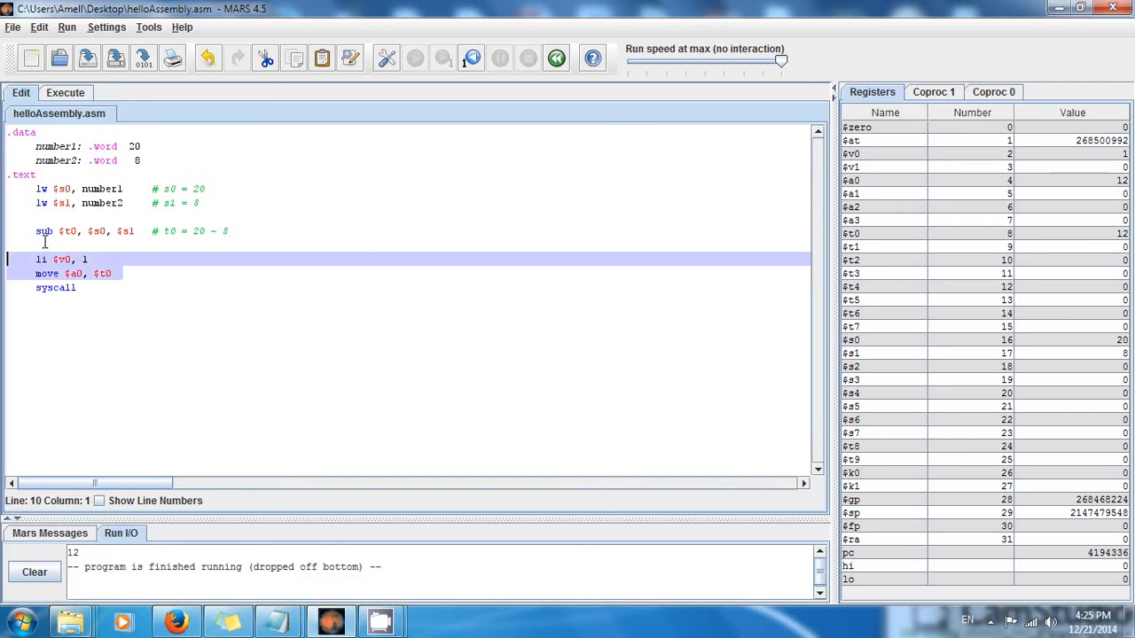
left_click(53, 231)
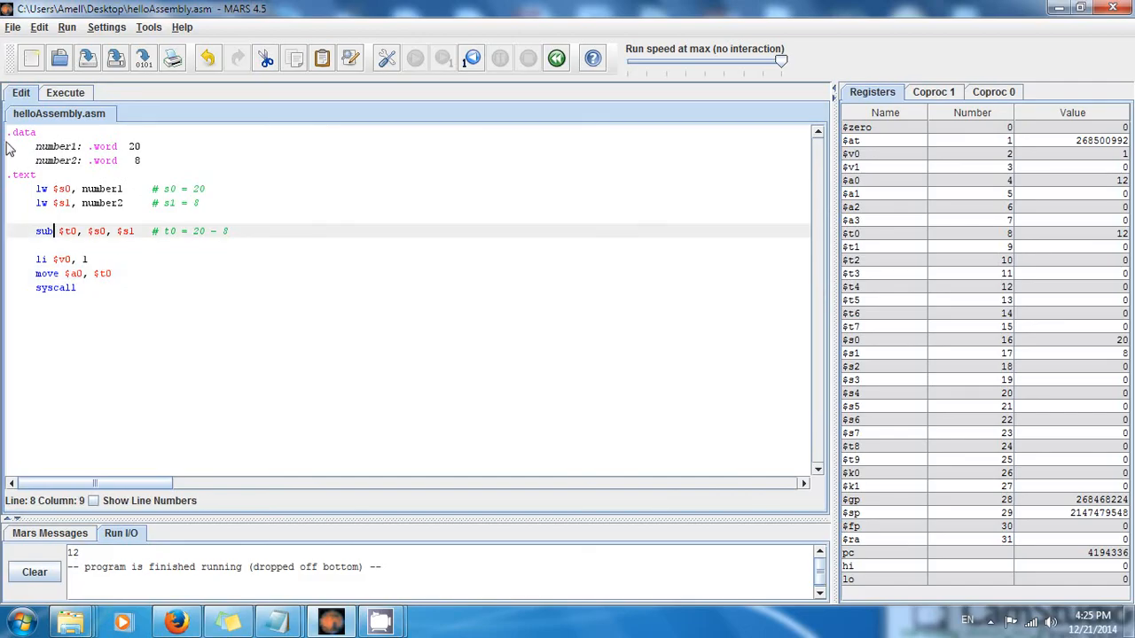
left_click_drag(35, 146, 140, 161)
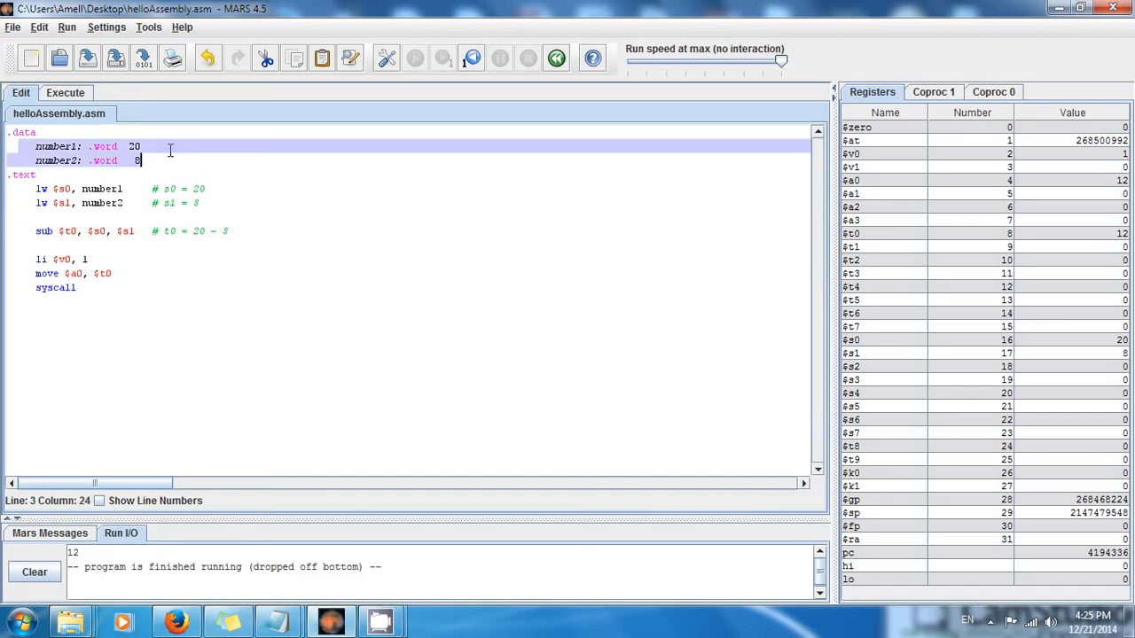
left_click(102, 203)
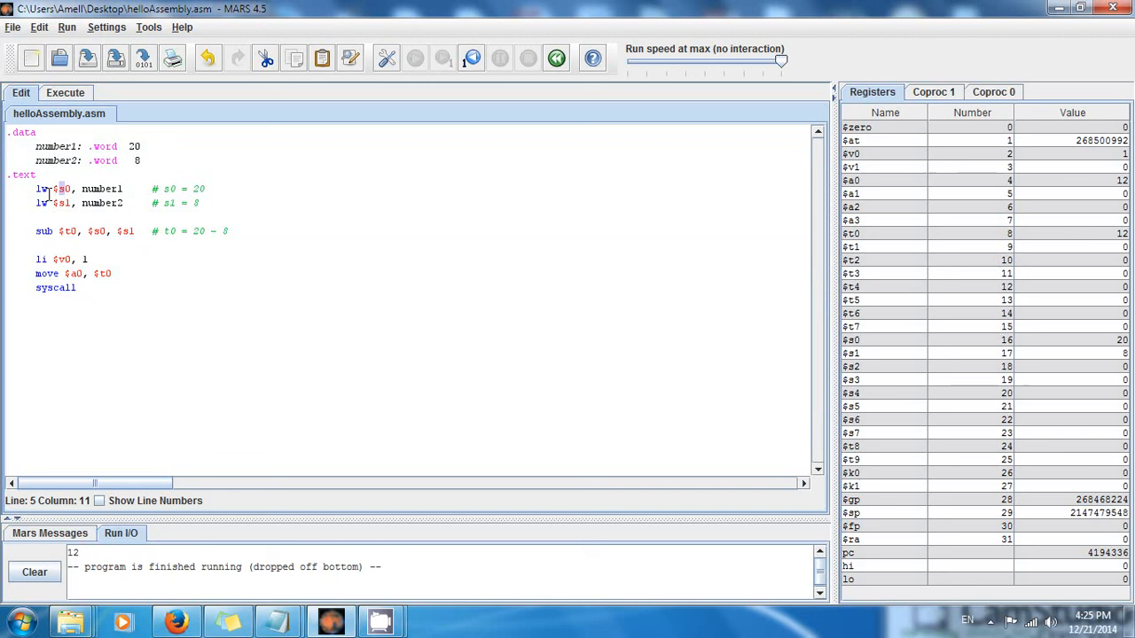
left_click(80, 231)
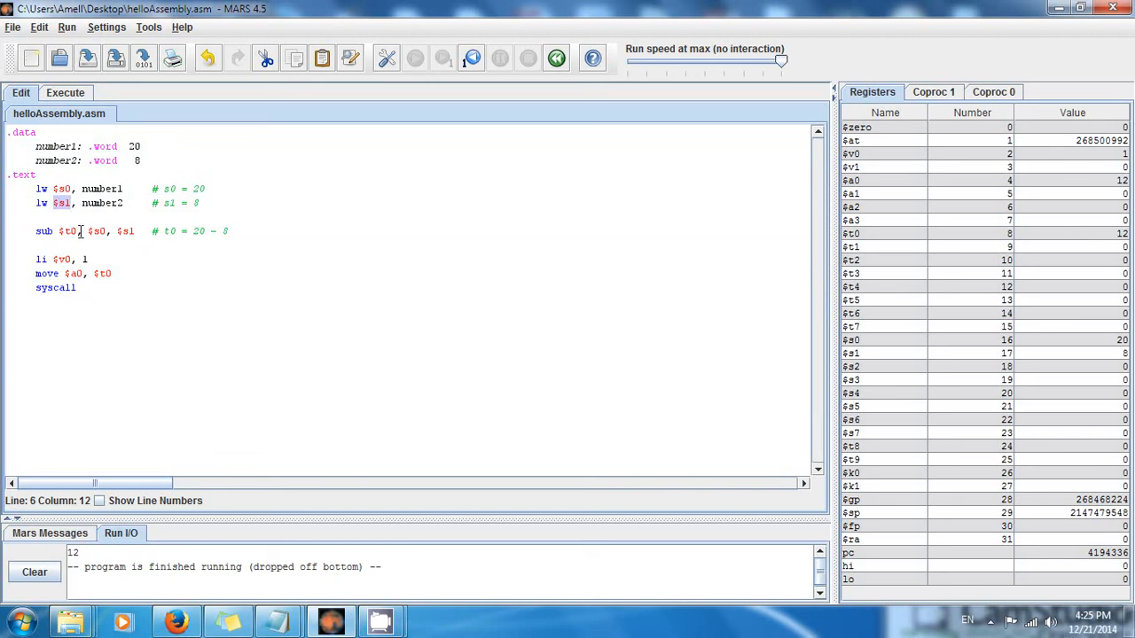
left_click(101, 231)
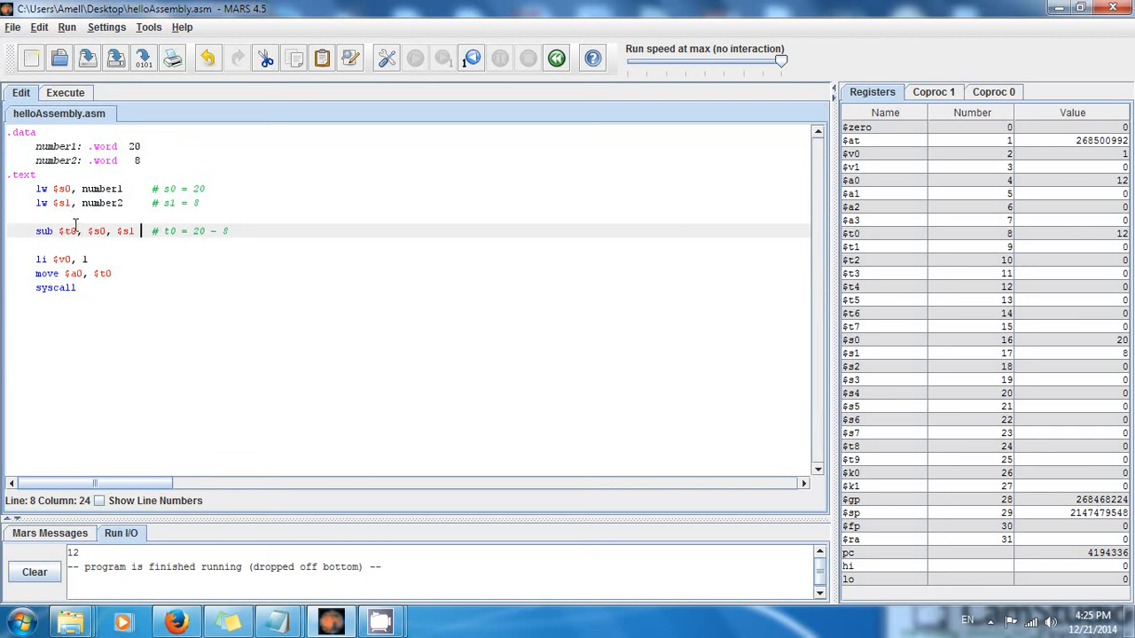
left_click(76, 287)
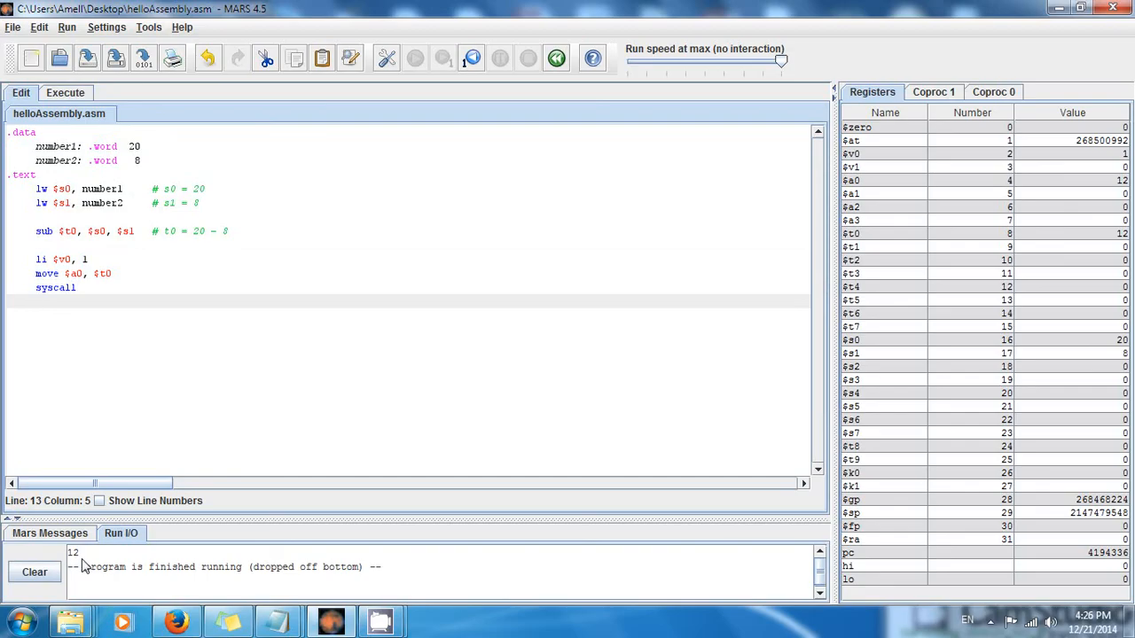
left_click(96, 287)
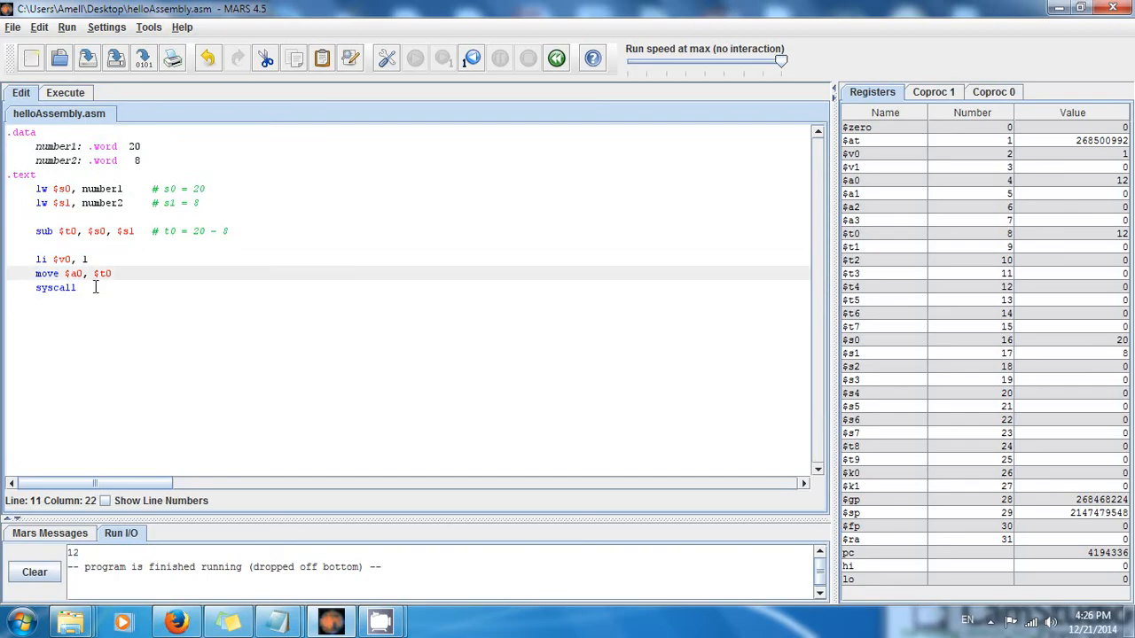
left_click(62, 258)
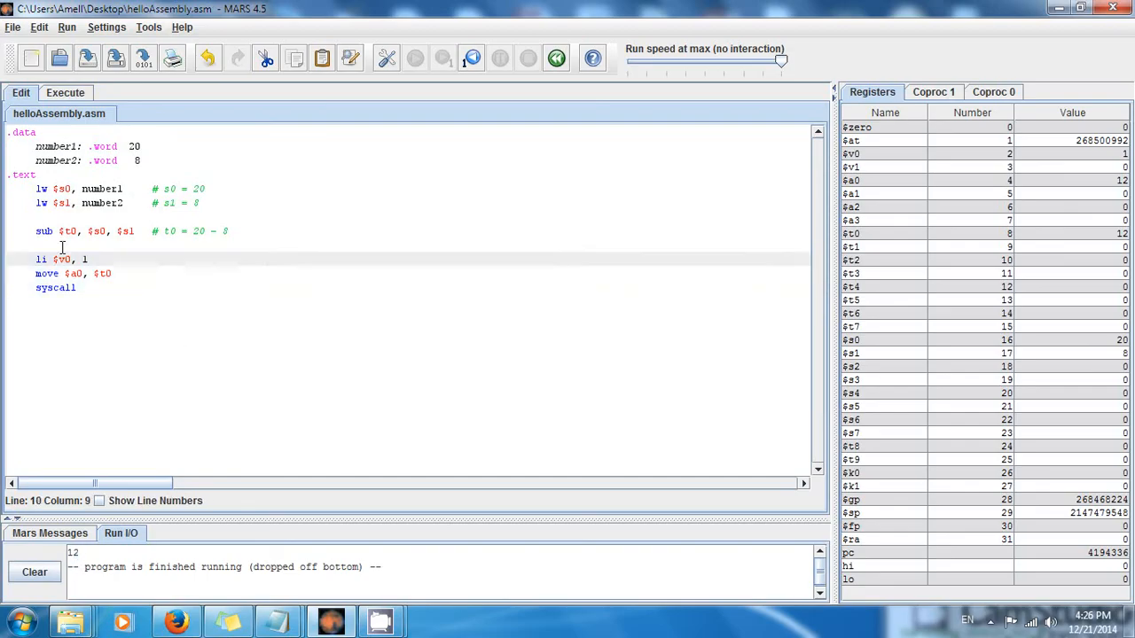
left_click(242, 231)
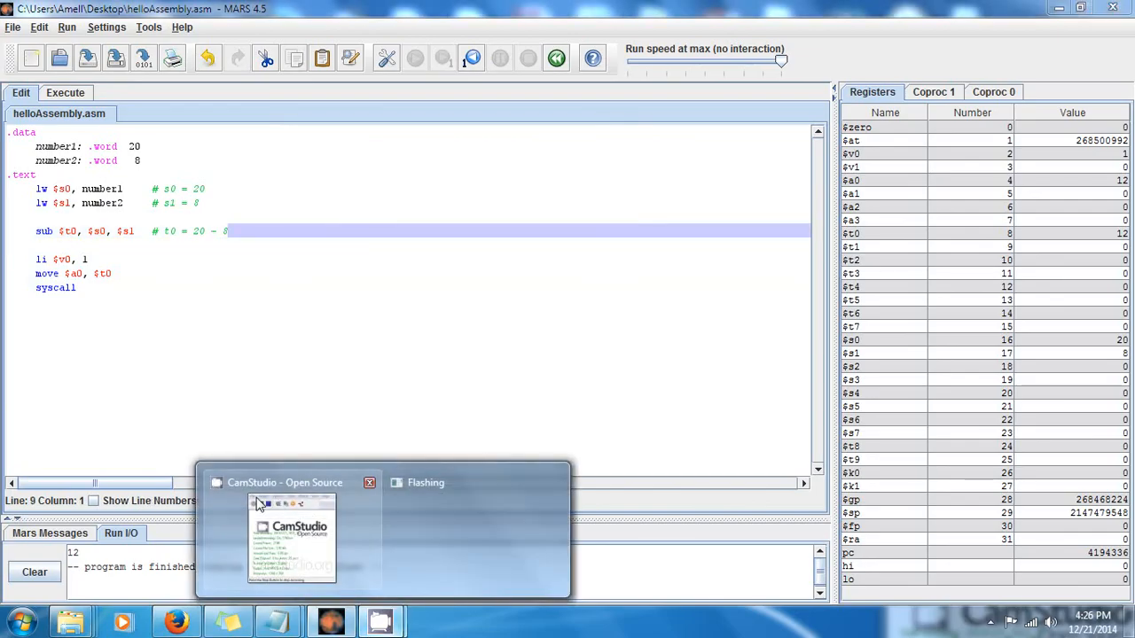
left_click(291, 541)
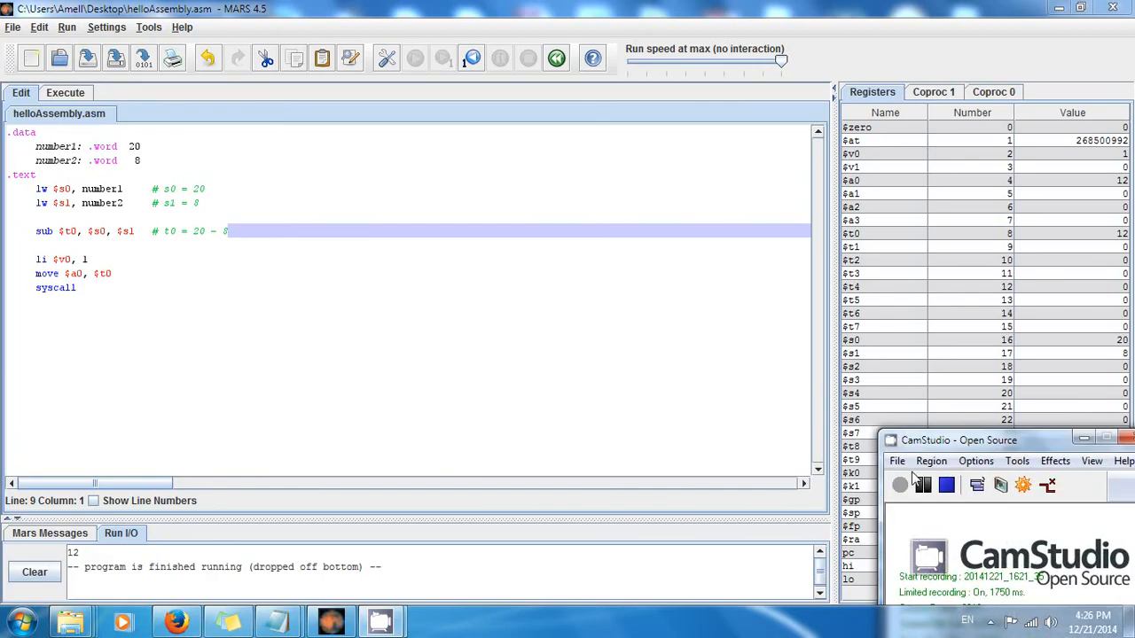